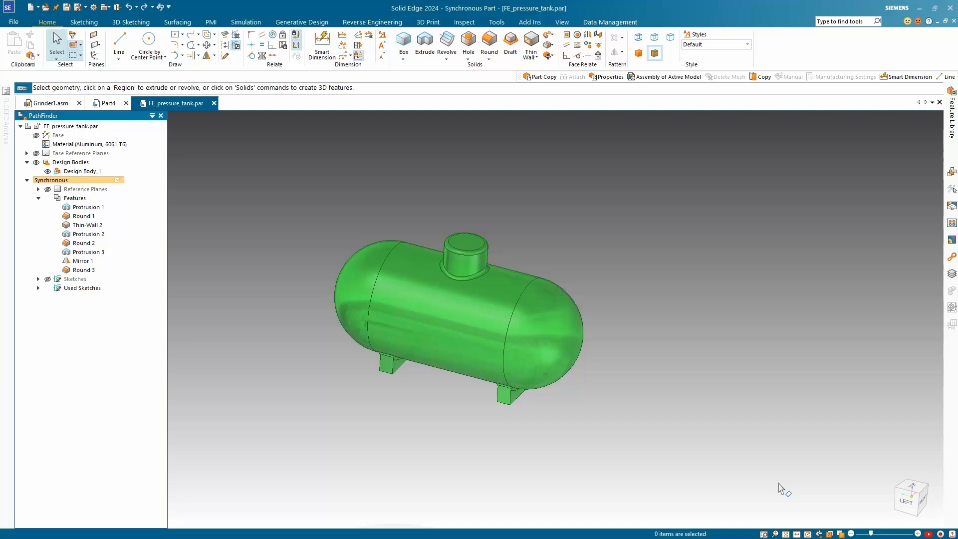
{"action": "mouse_move", "coordinate": [777, 462]}
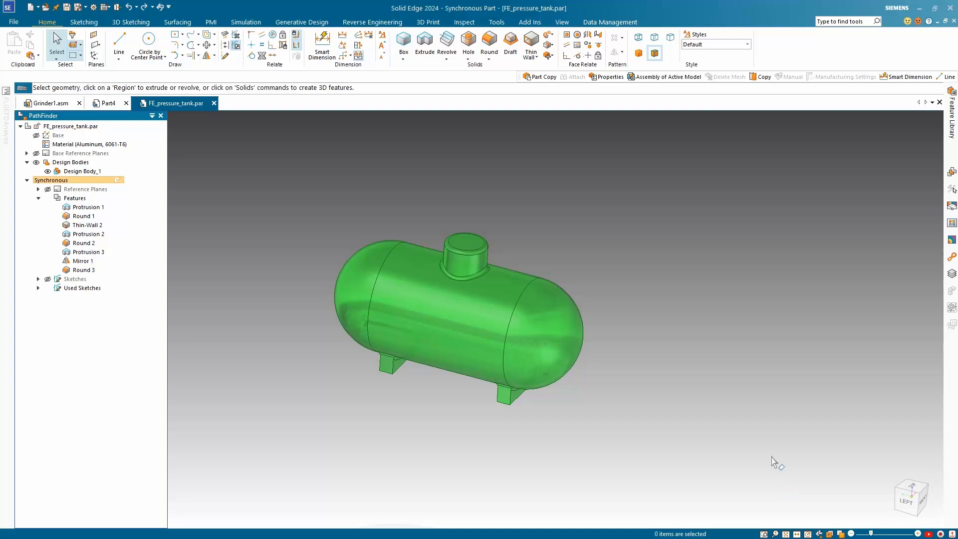
Turn Clip On to section the tank, revealing its thin hollow wall
{"action": "left_click", "coordinate": [562, 22]}
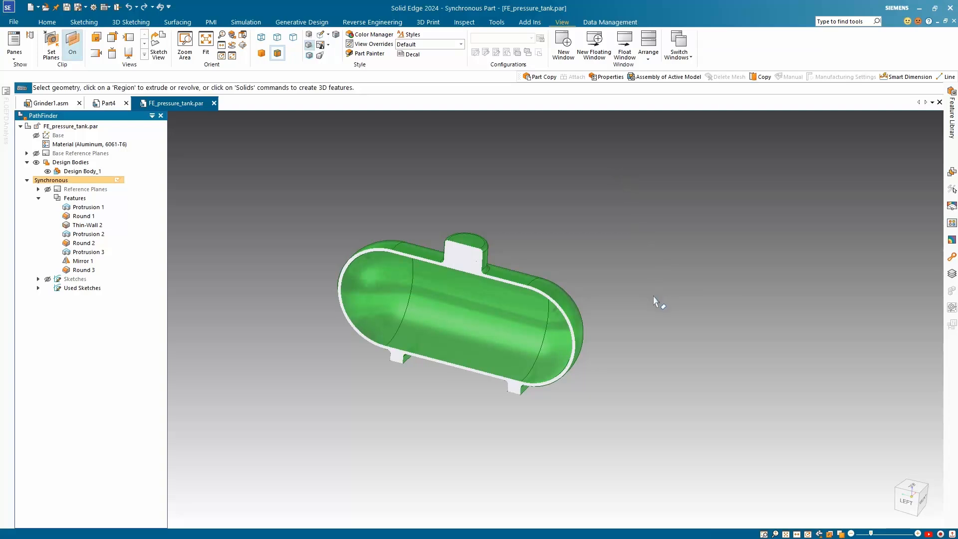
{"action": "mouse_move", "coordinate": [498, 178]}
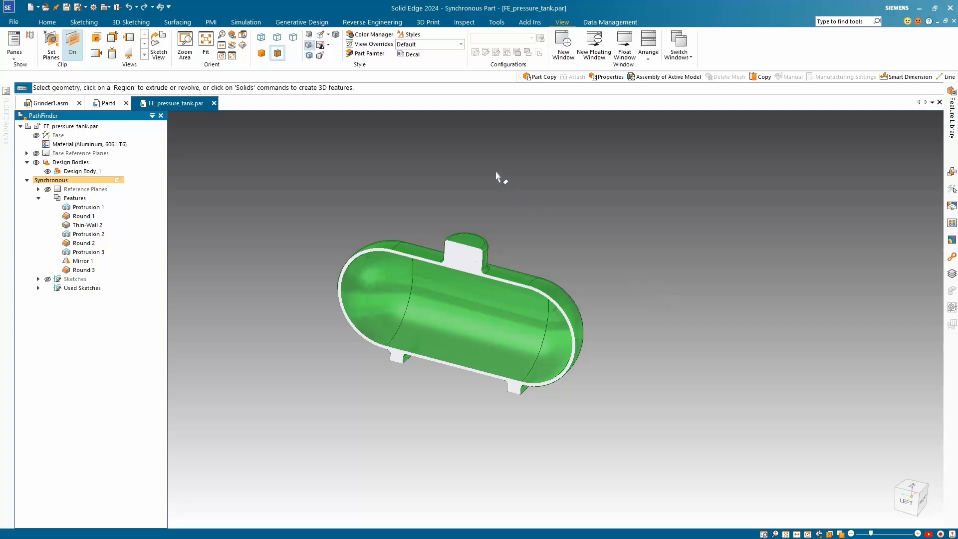
{"action": "mouse_move", "coordinate": [308, 135]}
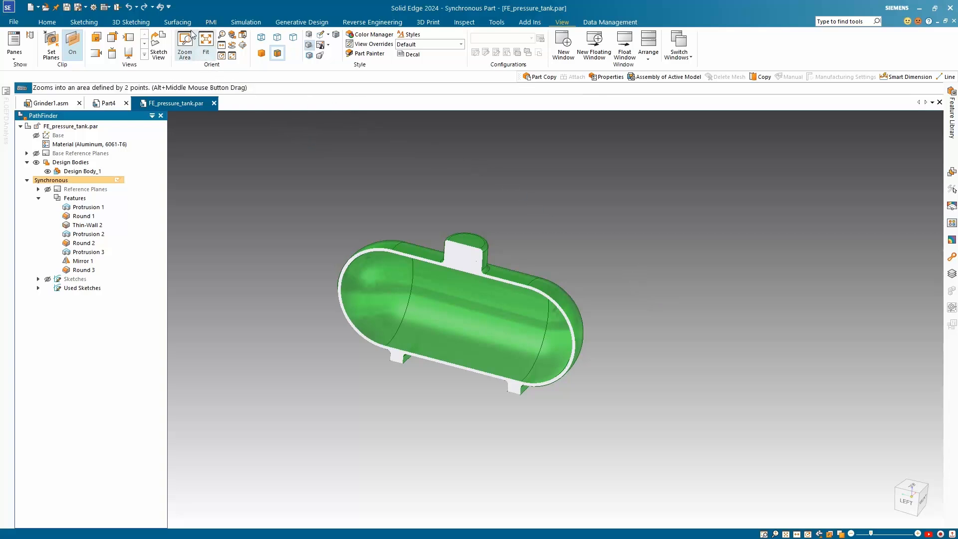
{"action": "left_click", "coordinate": [178, 22]}
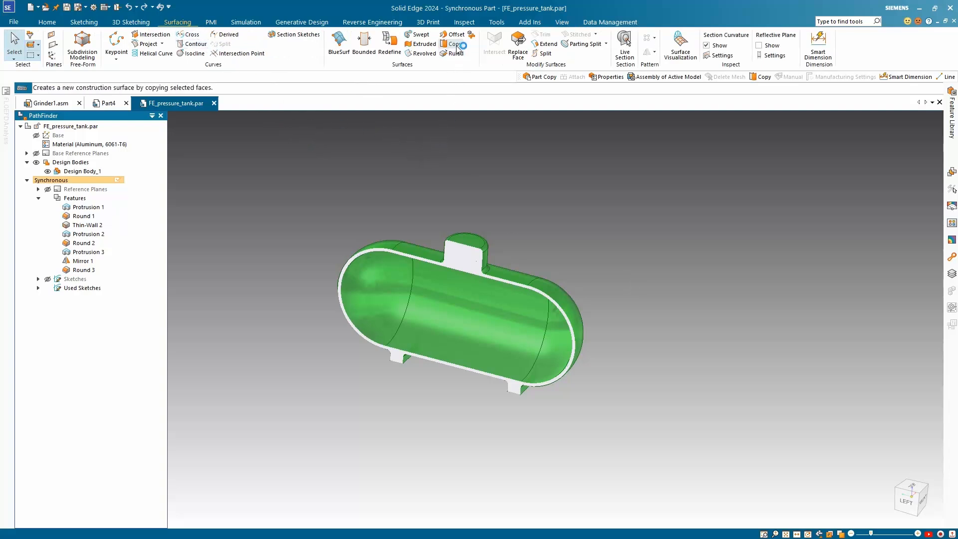
{"action": "left_click", "coordinate": [454, 43]}
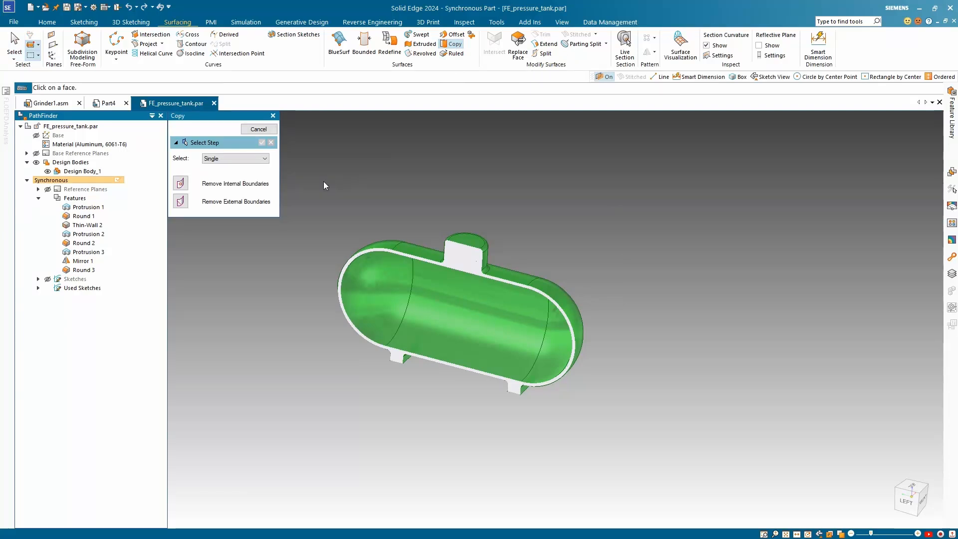
{"action": "left_click", "coordinate": [263, 159]}
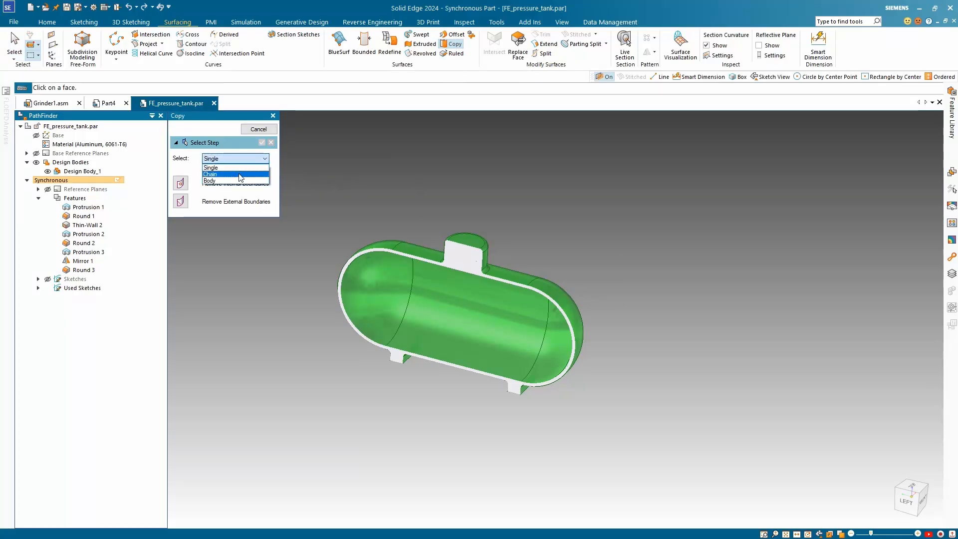
{"action": "left_click", "coordinate": [235, 174]}
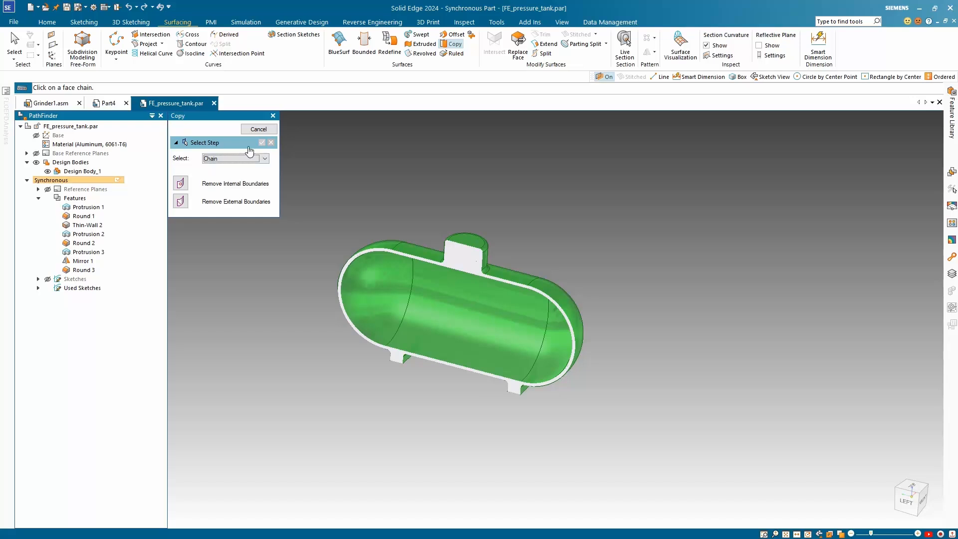
{"action": "mouse_move", "coordinate": [262, 132]}
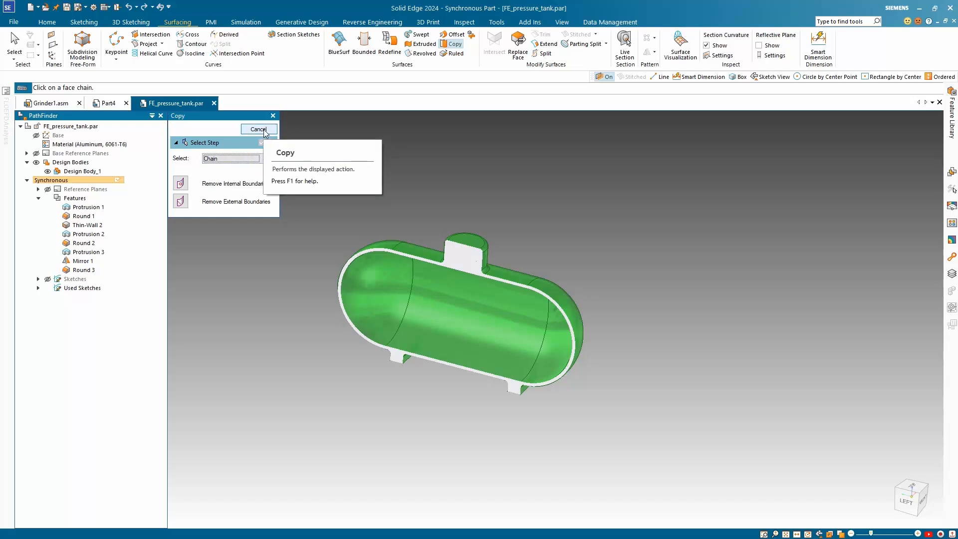
{"action": "left_click", "coordinate": [258, 128]}
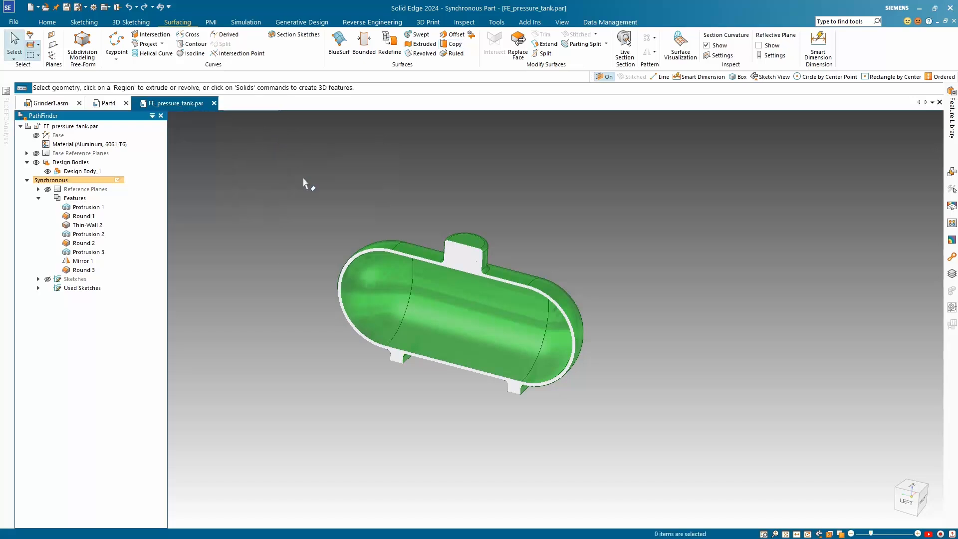
{"action": "mouse_move", "coordinate": [319, 205]}
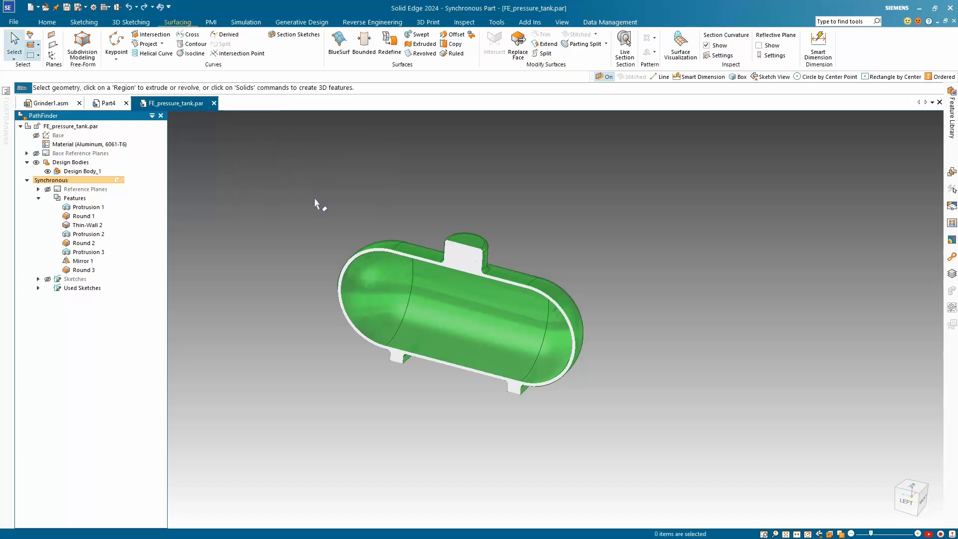
{"action": "mouse_move", "coordinate": [317, 208]}
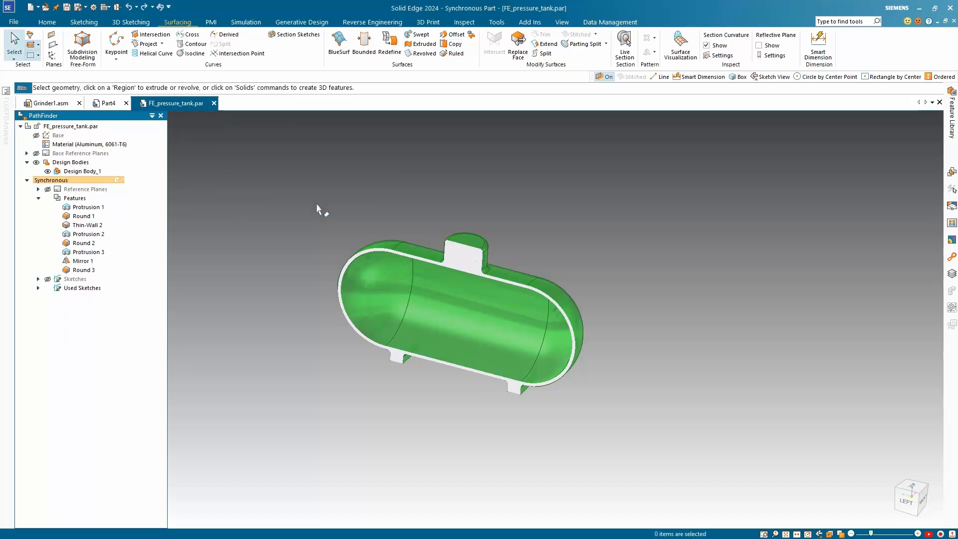
{"action": "mouse_move", "coordinate": [328, 203]}
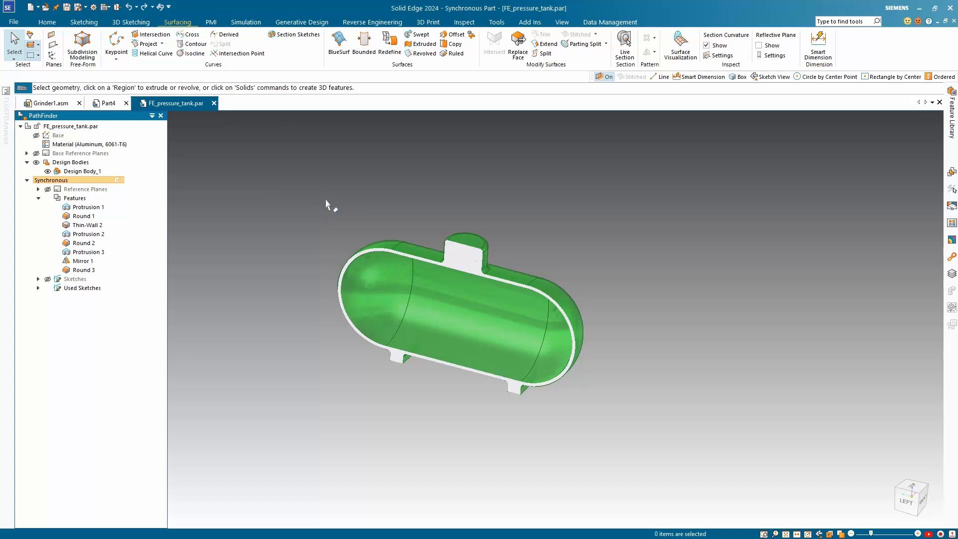
{"action": "mouse_move", "coordinate": [378, 222]}
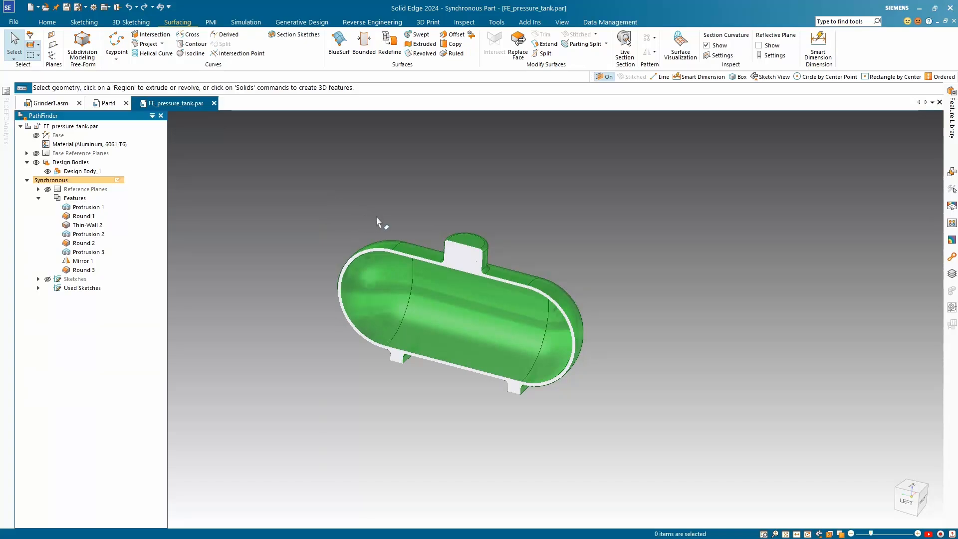
{"action": "mouse_move", "coordinate": [429, 212]}
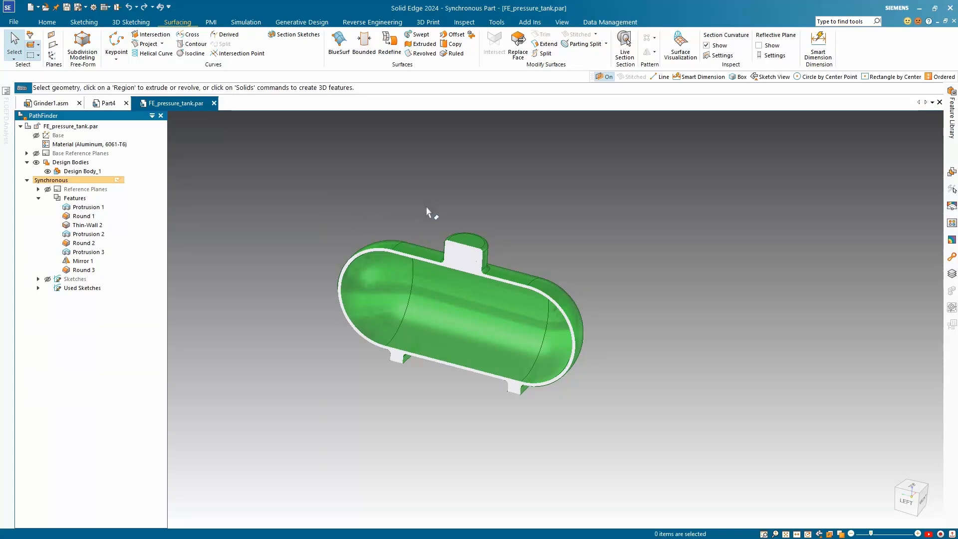
{"action": "mouse_move", "coordinate": [466, 227]}
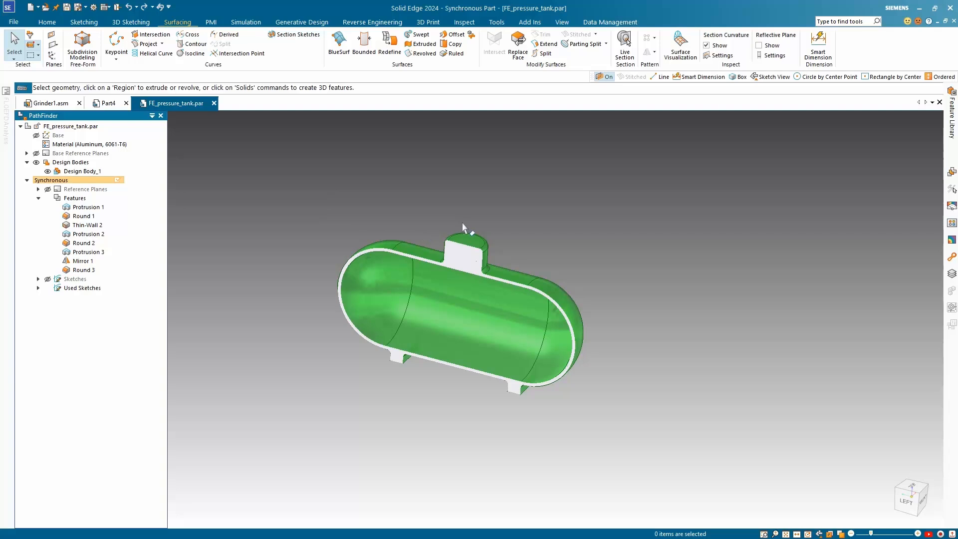
Select the entire tank through repeated Recognize Feature and copy it to the right as Face Set 5
{"action": "left_click", "coordinate": [470, 239]}
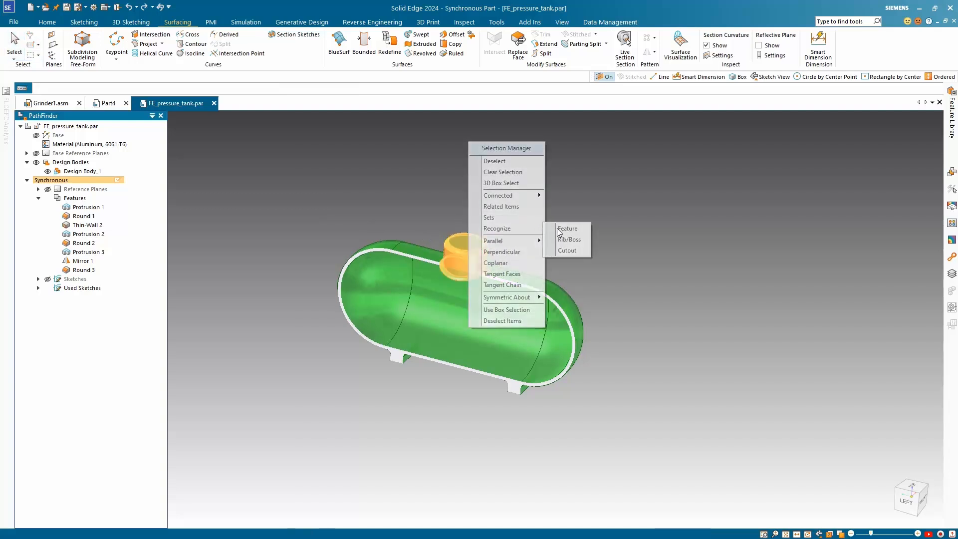
{"action": "left_click", "coordinate": [567, 228]}
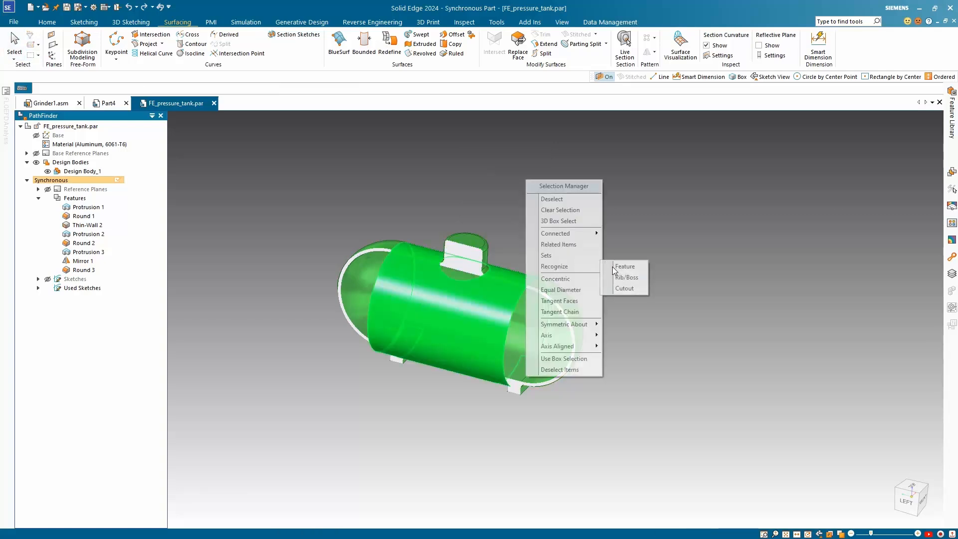
{"action": "left_click", "coordinate": [625, 266]}
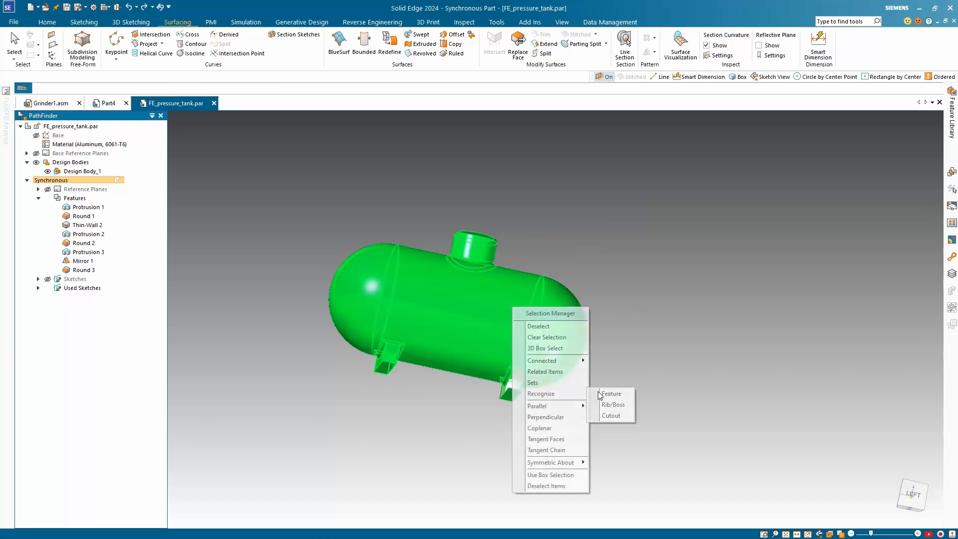
{"action": "left_click", "coordinate": [614, 404]}
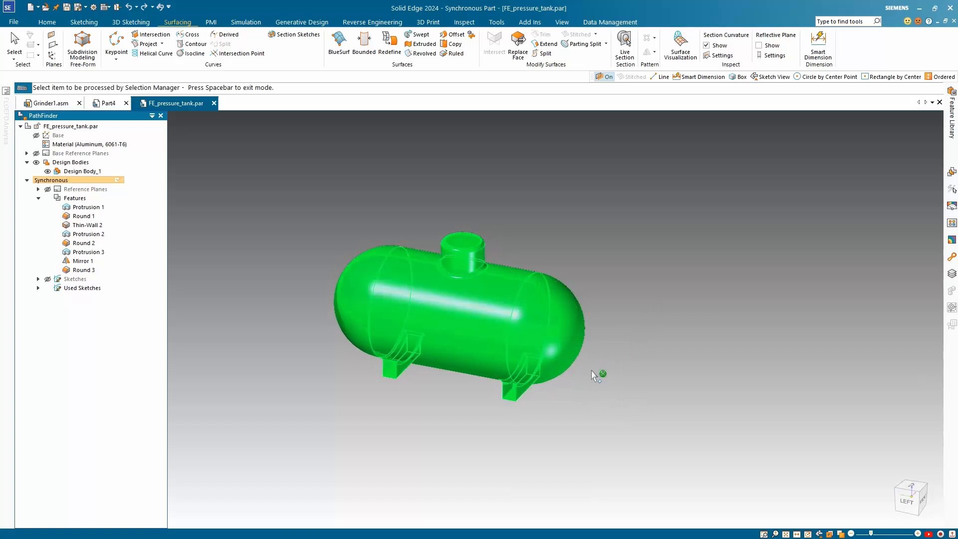
{"action": "left_click", "coordinate": [467, 245]}
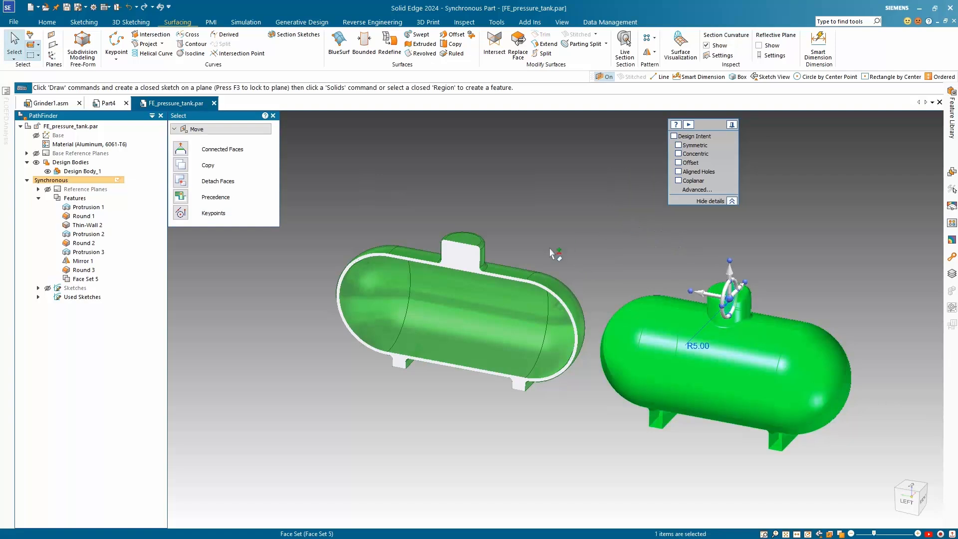
{"action": "mouse_move", "coordinate": [575, 239]}
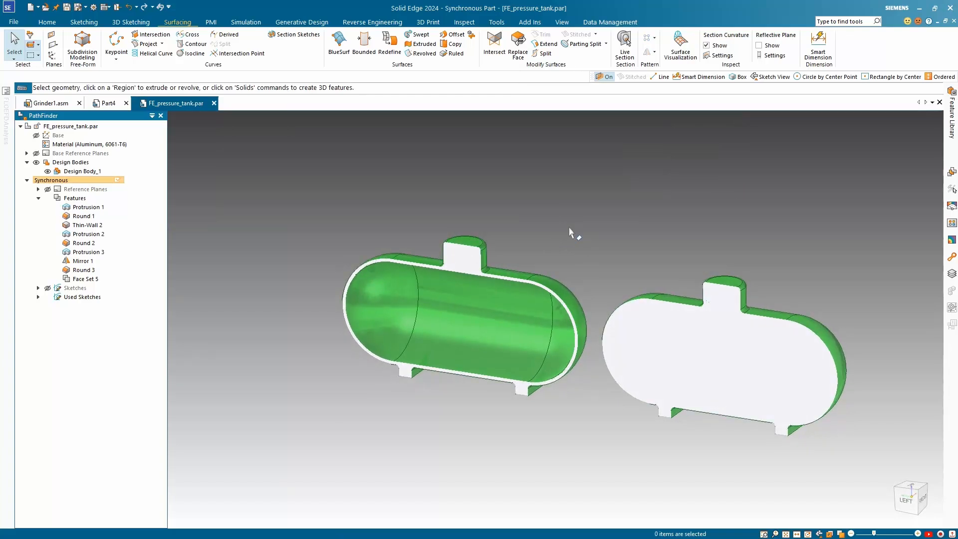
{"action": "mouse_move", "coordinate": [564, 231]}
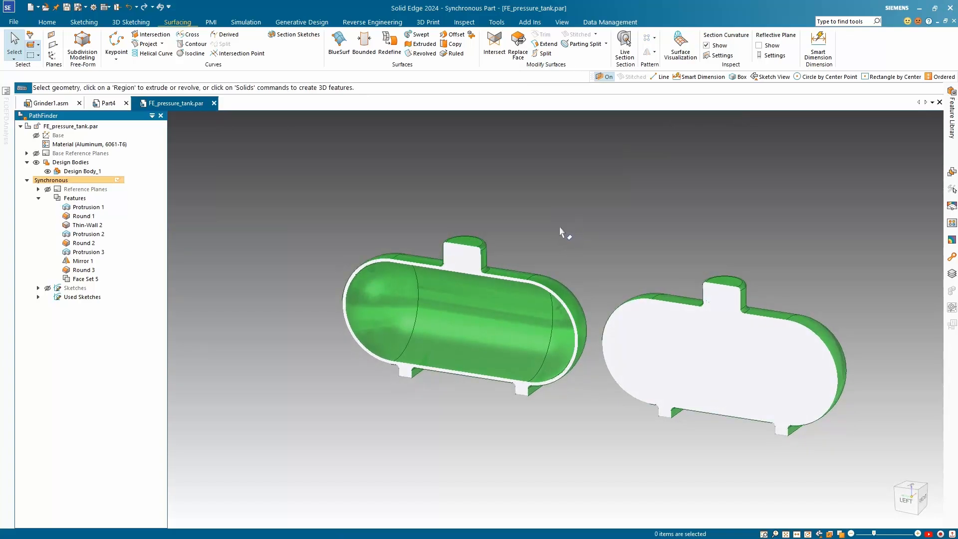
{"action": "mouse_move", "coordinate": [552, 220]}
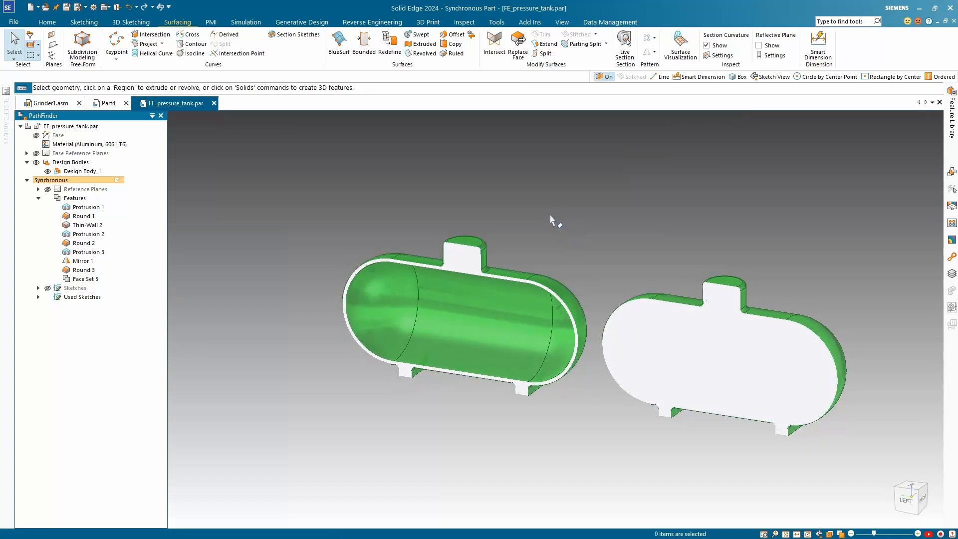
{"action": "mouse_move", "coordinate": [275, 170]}
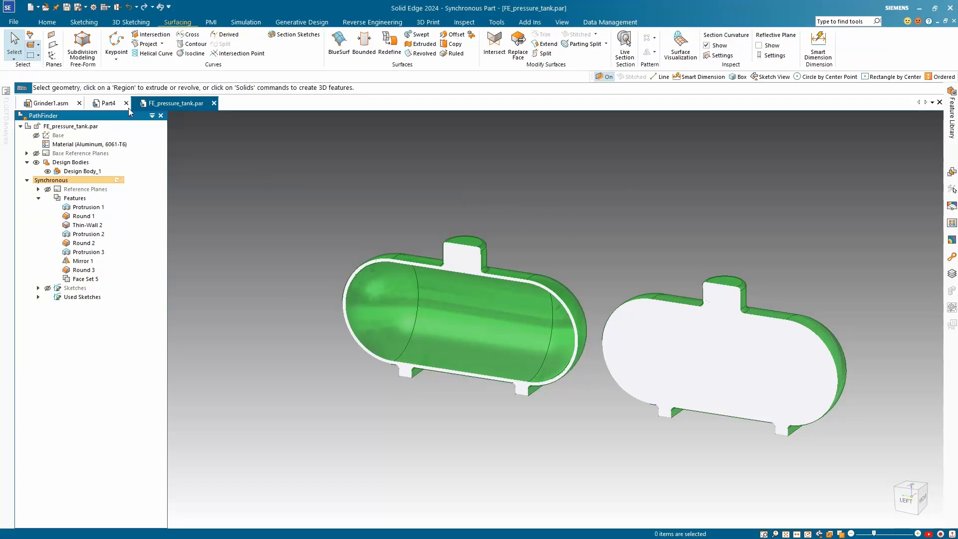
Switch to Part4 and start a Part Copy sourced from Grinder1.asm in the Training folder
{"action": "left_click", "coordinate": [107, 102]}
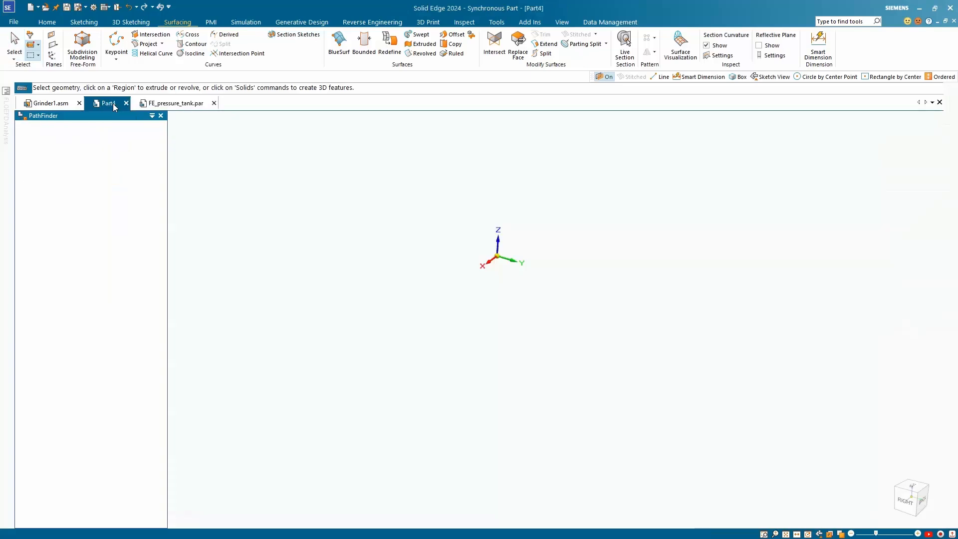
{"action": "left_click", "coordinate": [106, 102]}
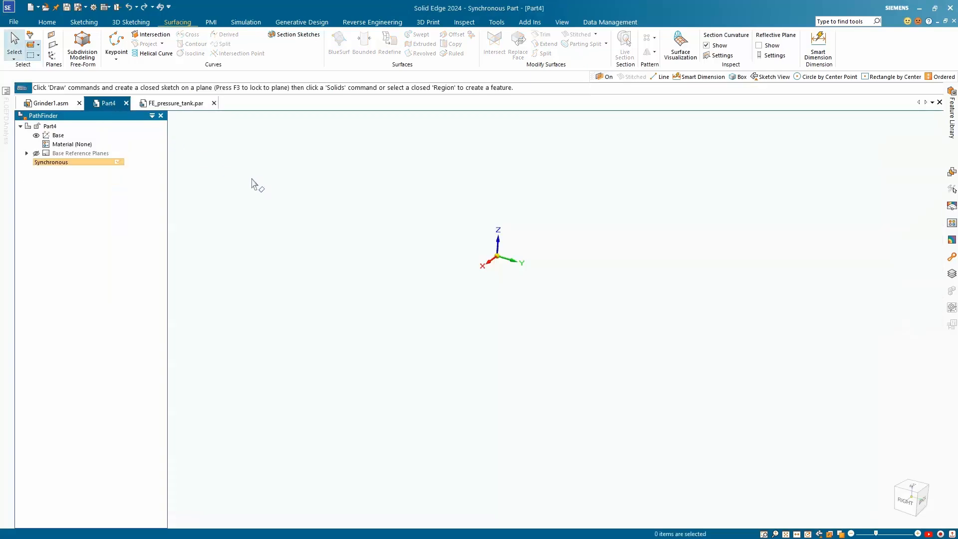
{"action": "left_click", "coordinate": [46, 22]}
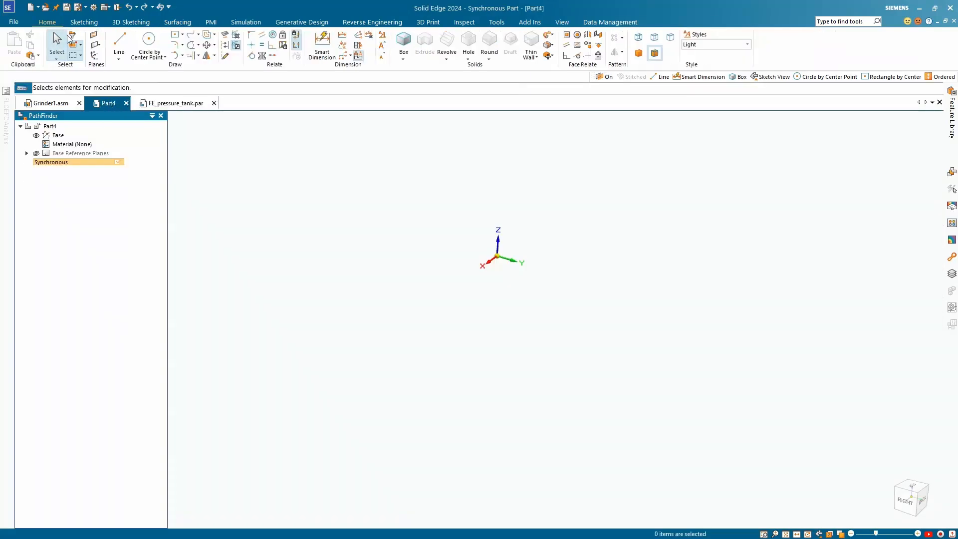
{"action": "mouse_move", "coordinate": [32, 57]}
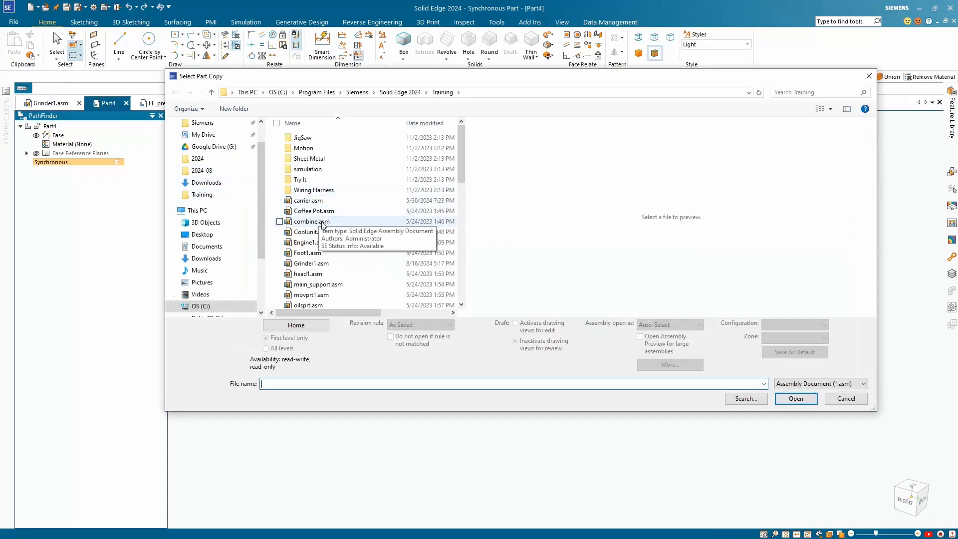
{"action": "mouse_move", "coordinate": [312, 264]}
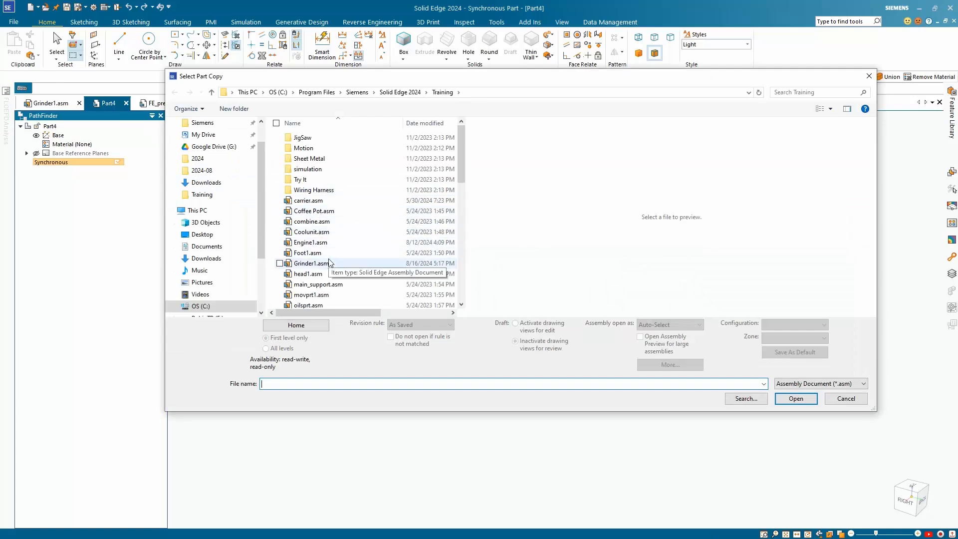
{"action": "left_click", "coordinate": [795, 398]}
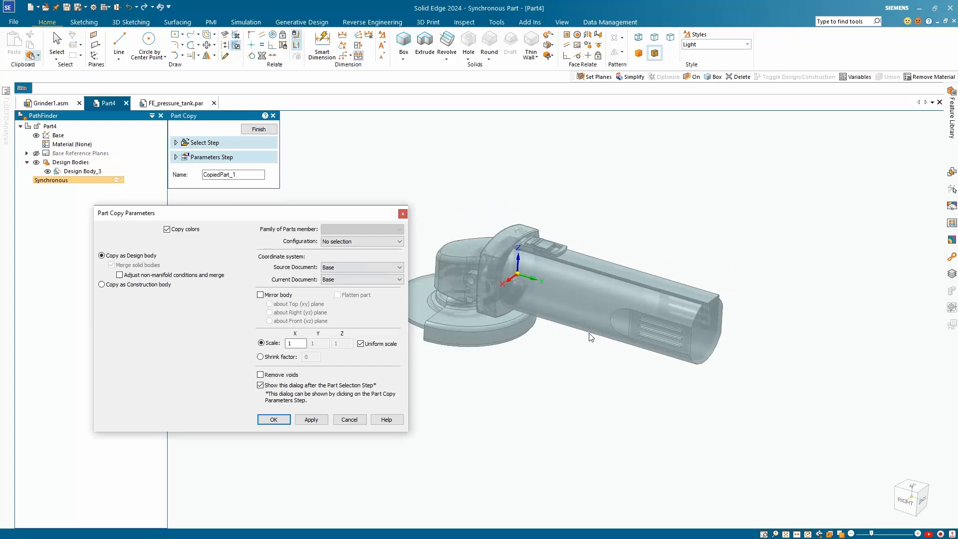
{"action": "mouse_move", "coordinate": [464, 253]}
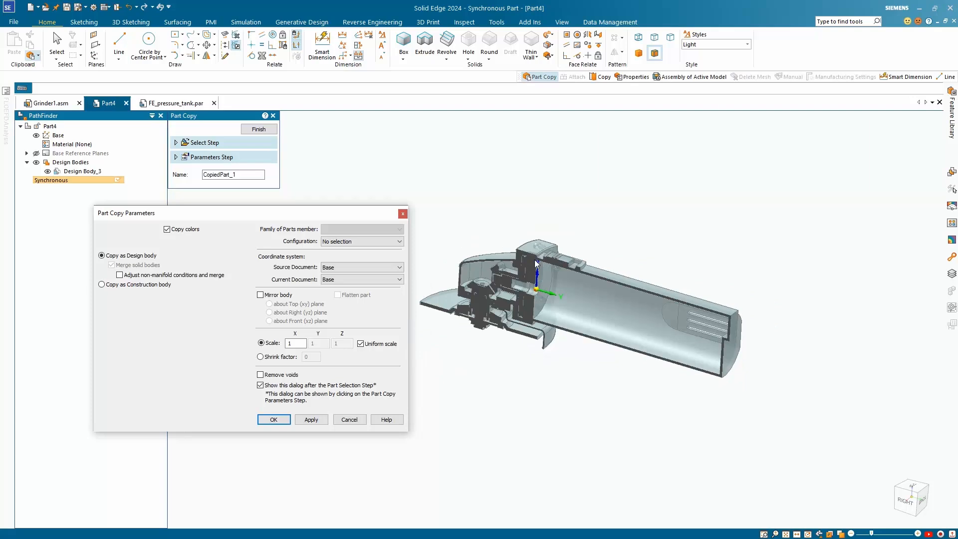
{"action": "mouse_move", "coordinate": [506, 248]}
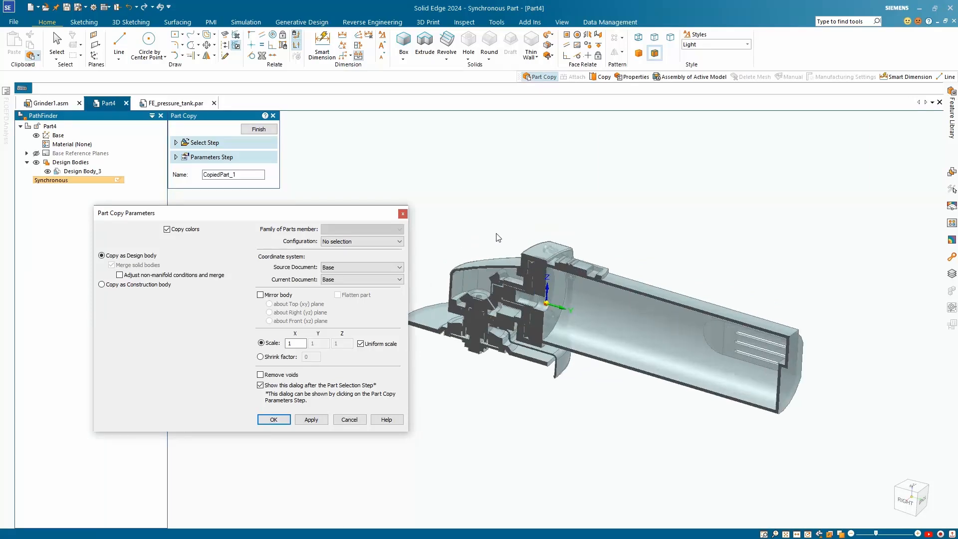
{"action": "mouse_move", "coordinate": [563, 270]}
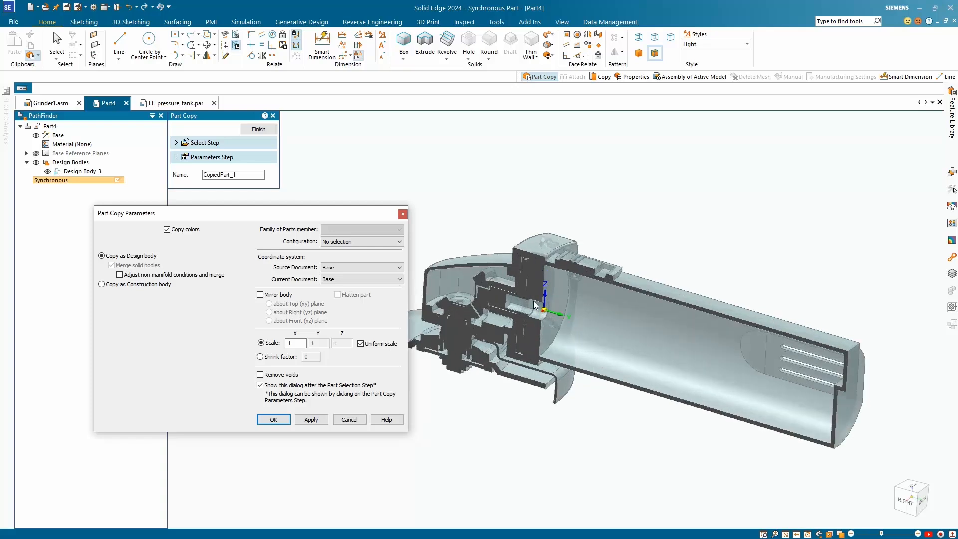
{"action": "mouse_move", "coordinate": [489, 312]}
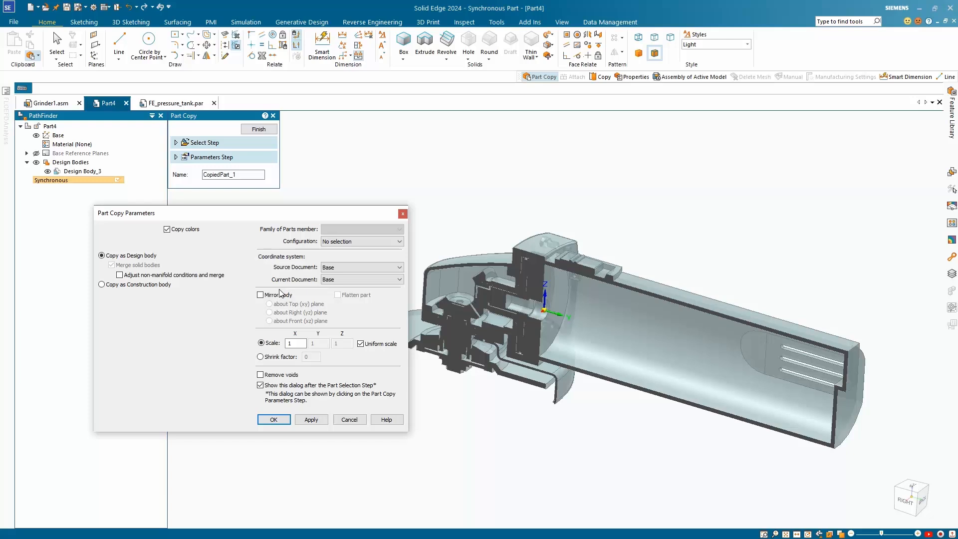
{"action": "mouse_move", "coordinate": [188, 279]}
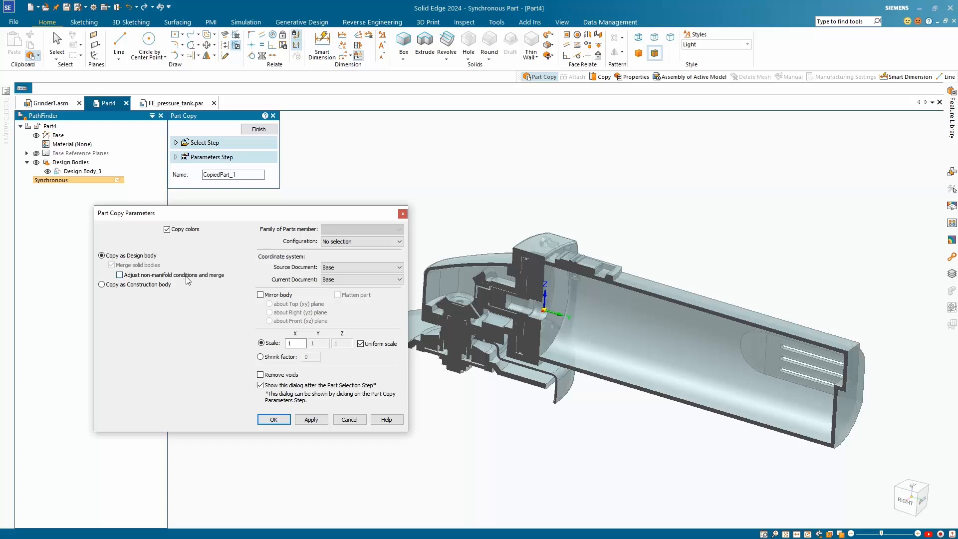
Enable Adjust non-manifold conditions and merge, and Remove voids, in Part Copy Parameters
{"action": "left_click", "coordinate": [119, 276]}
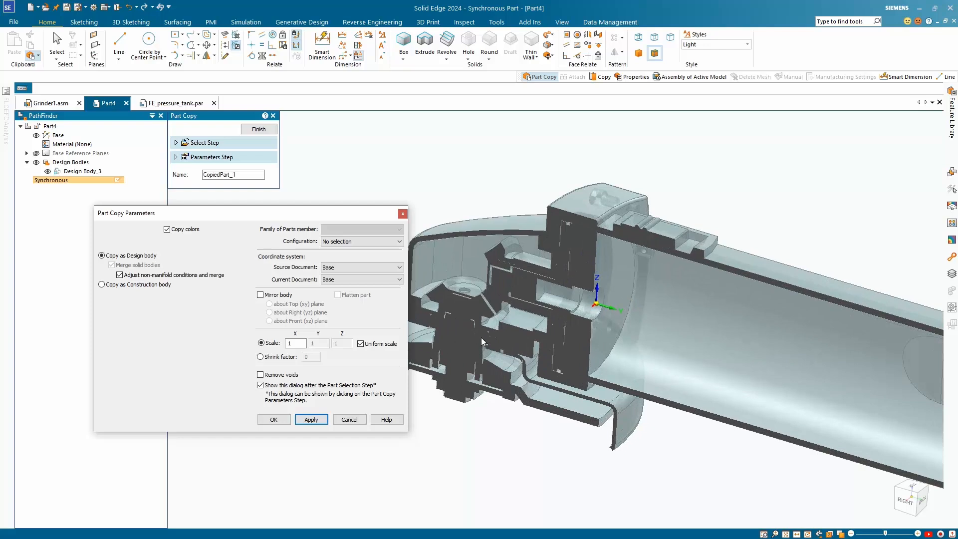
{"action": "mouse_move", "coordinate": [502, 329]}
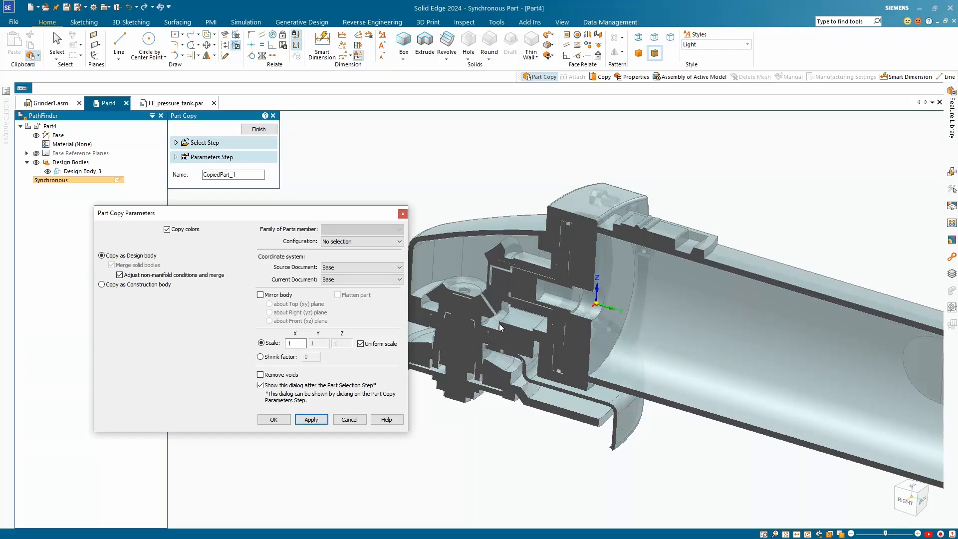
{"action": "mouse_move", "coordinate": [509, 319]}
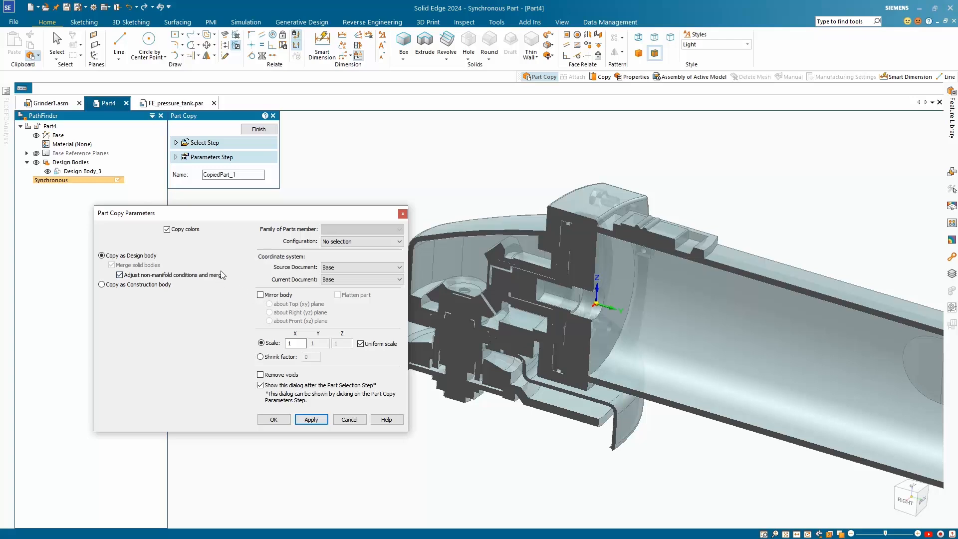
{"action": "mouse_move", "coordinate": [295, 326]}
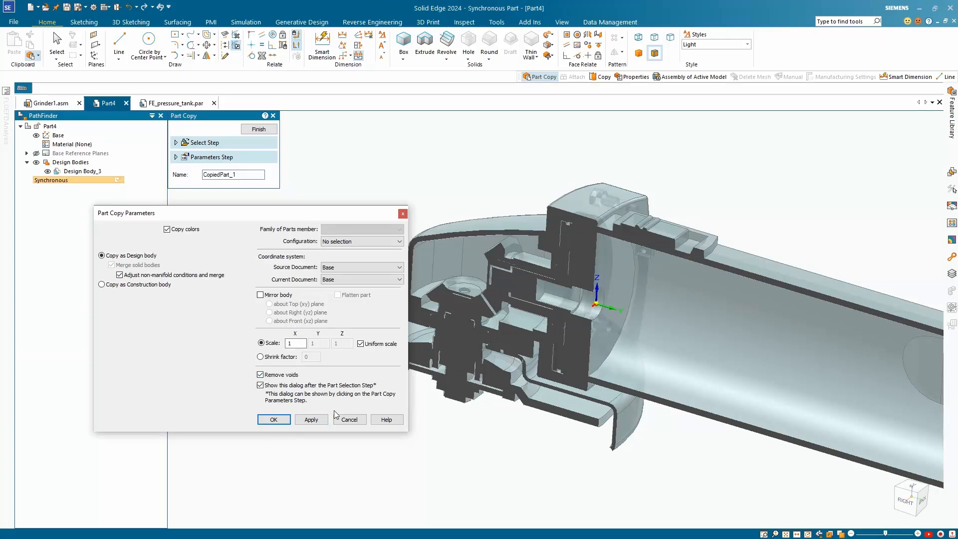
{"action": "left_click", "coordinate": [312, 419]}
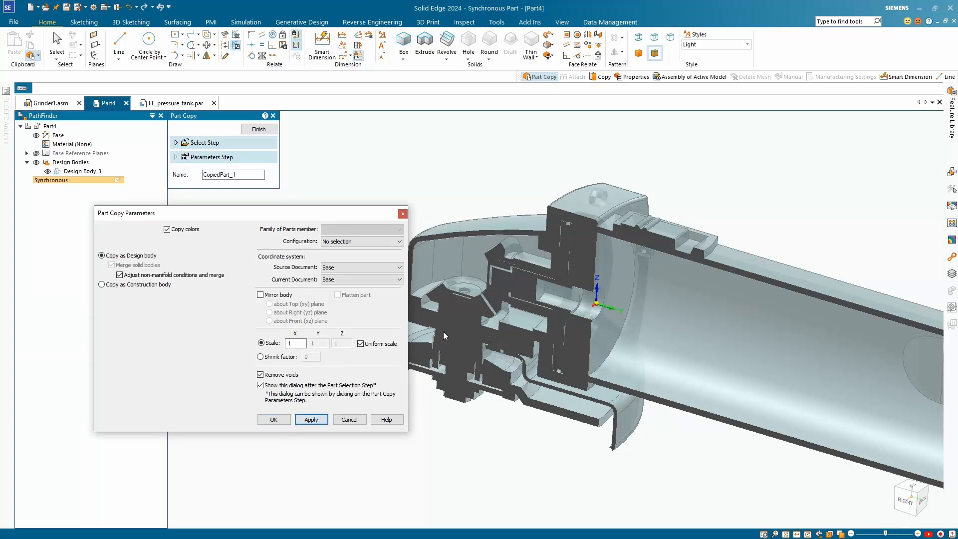
{"action": "mouse_move", "coordinate": [485, 319]}
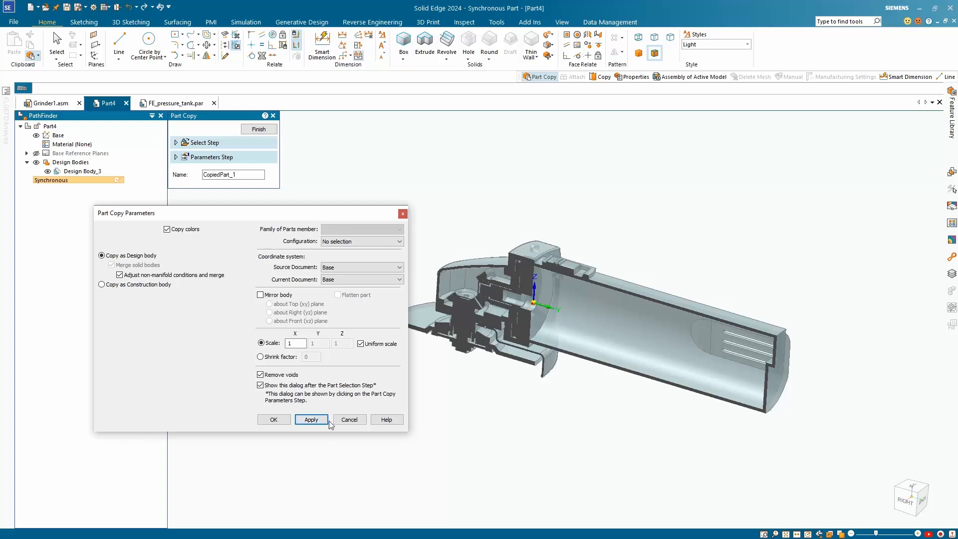
{"action": "mouse_move", "coordinate": [314, 420]}
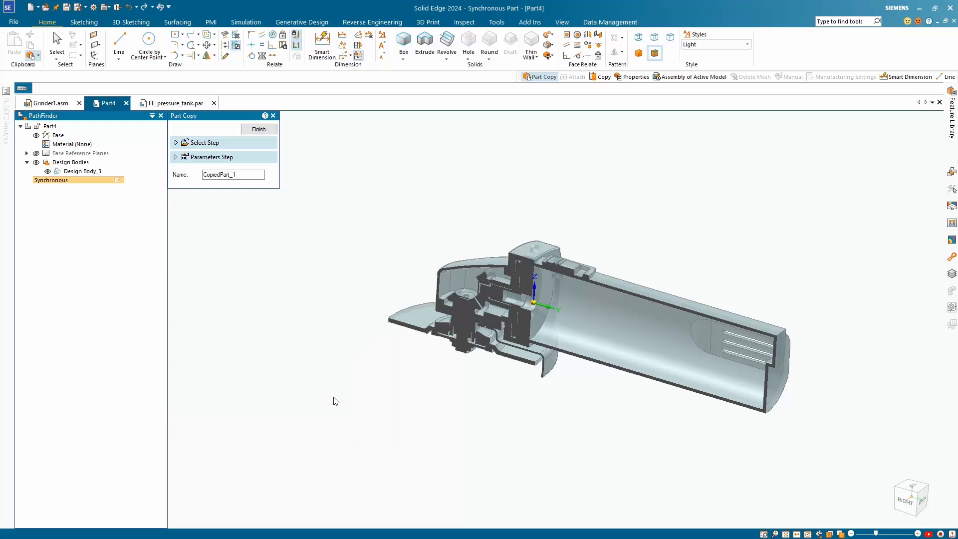
{"action": "mouse_move", "coordinate": [317, 202]}
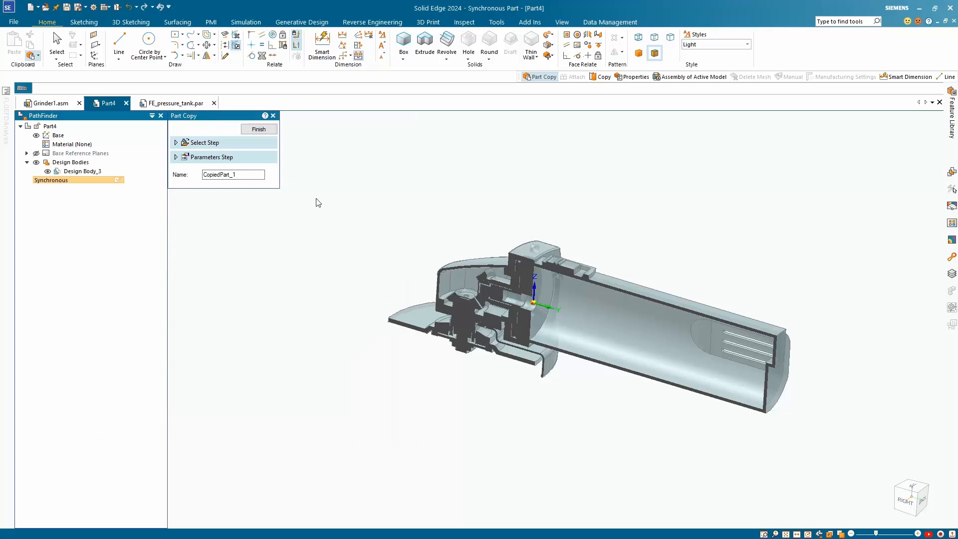
Finish Part Copy 1 in Part4, then delete Face Set 5 from FE_pressure_tank.par
{"action": "left_click", "coordinate": [258, 129]}
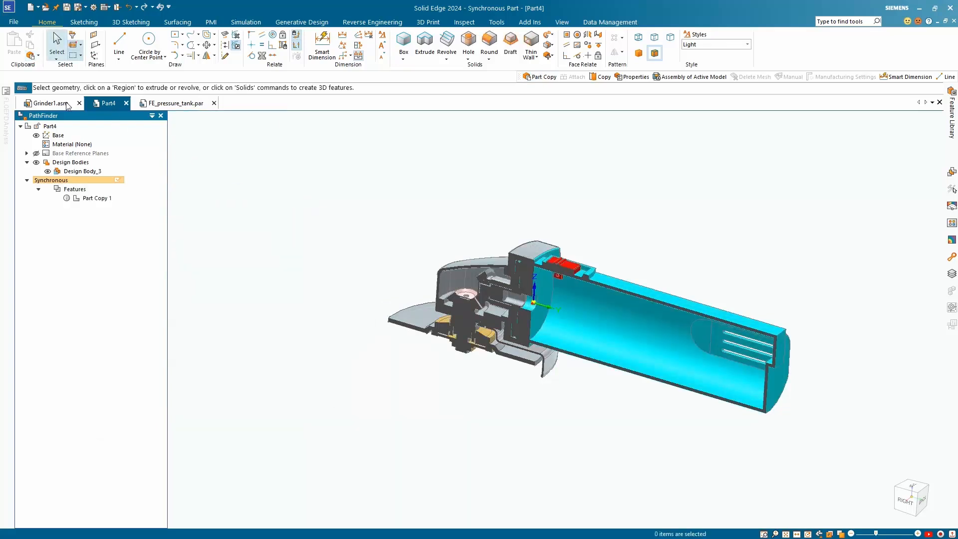
{"action": "left_click", "coordinate": [46, 103]}
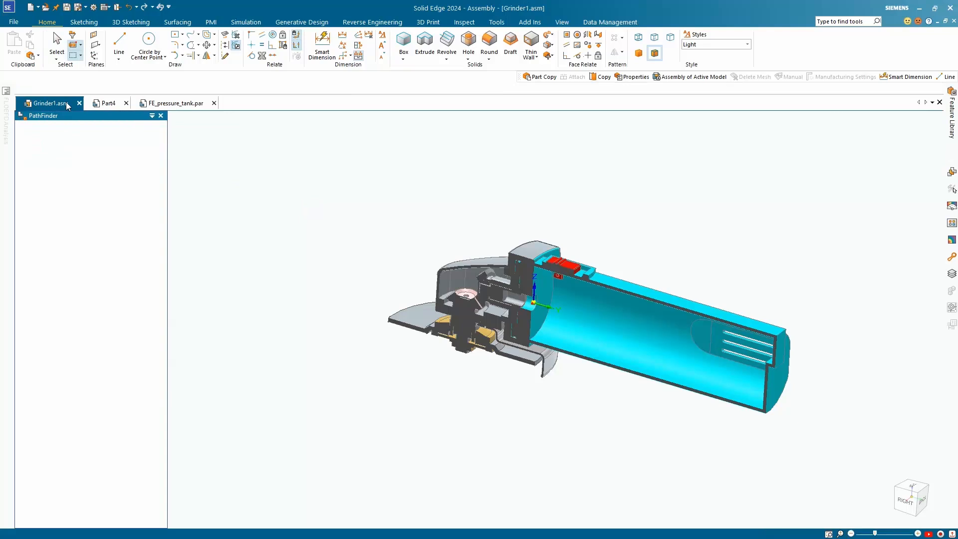
{"action": "left_click", "coordinate": [177, 103]}
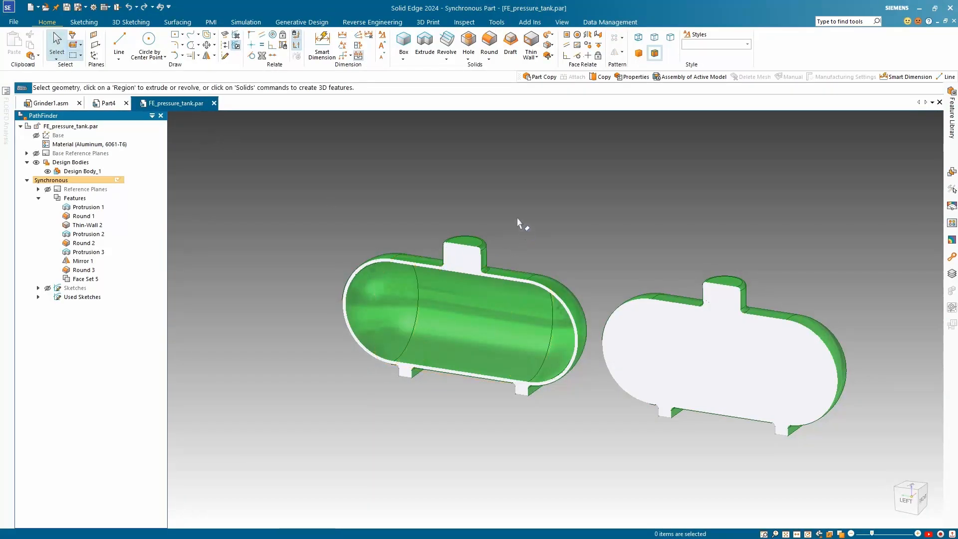
{"action": "left_click", "coordinate": [85, 278]}
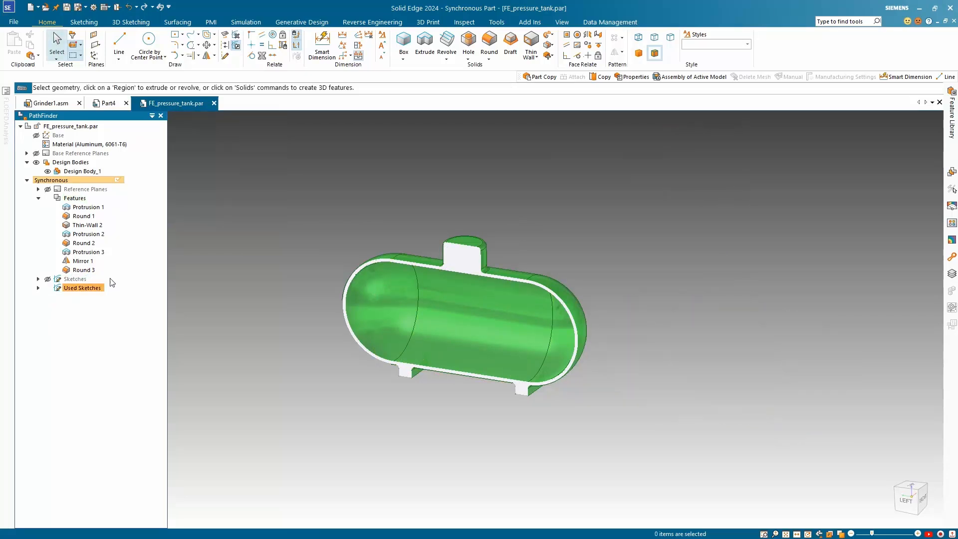
{"action": "mouse_move", "coordinate": [314, 237]}
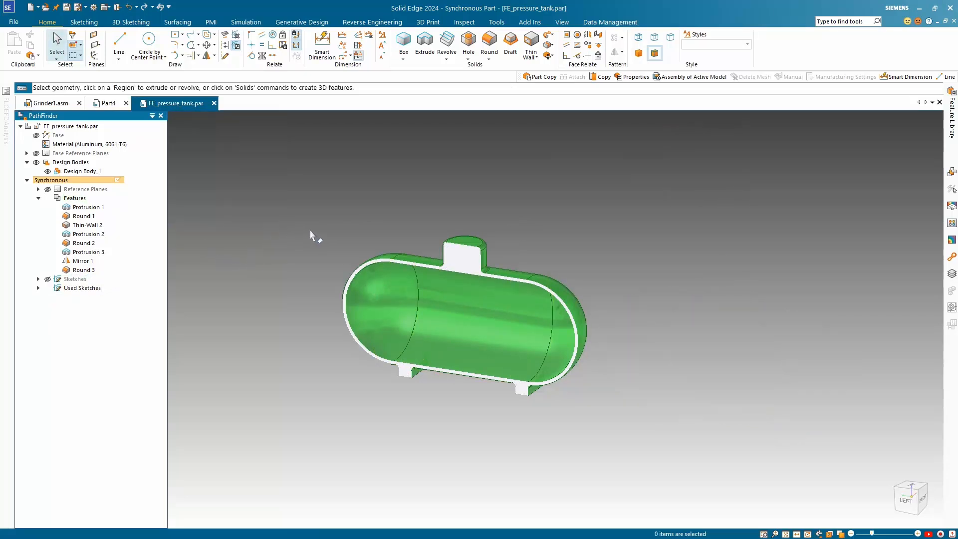
{"action": "mouse_move", "coordinate": [406, 170]}
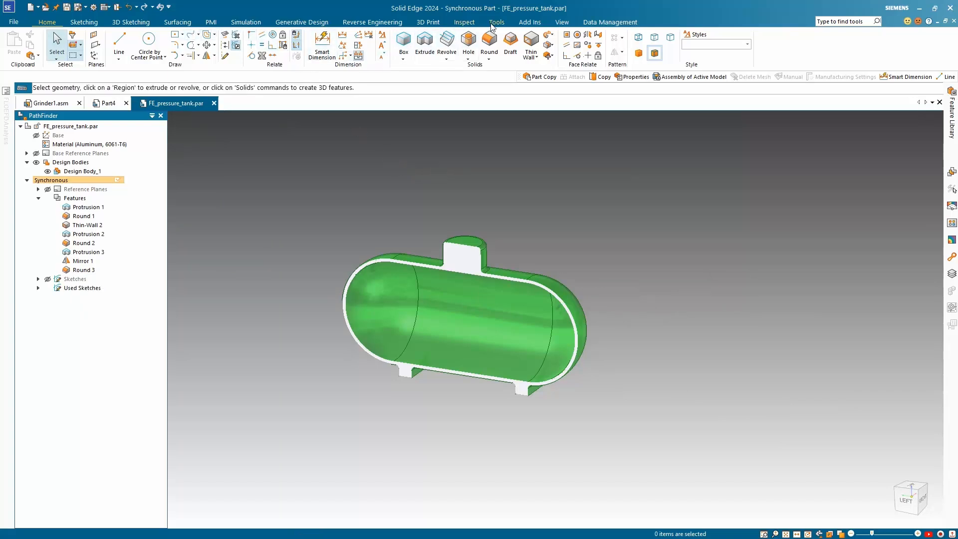
In ordered modelling, delete the tank's internal void faces, creating Delete Face 2 under Simplify
{"action": "left_click", "coordinate": [497, 22]}
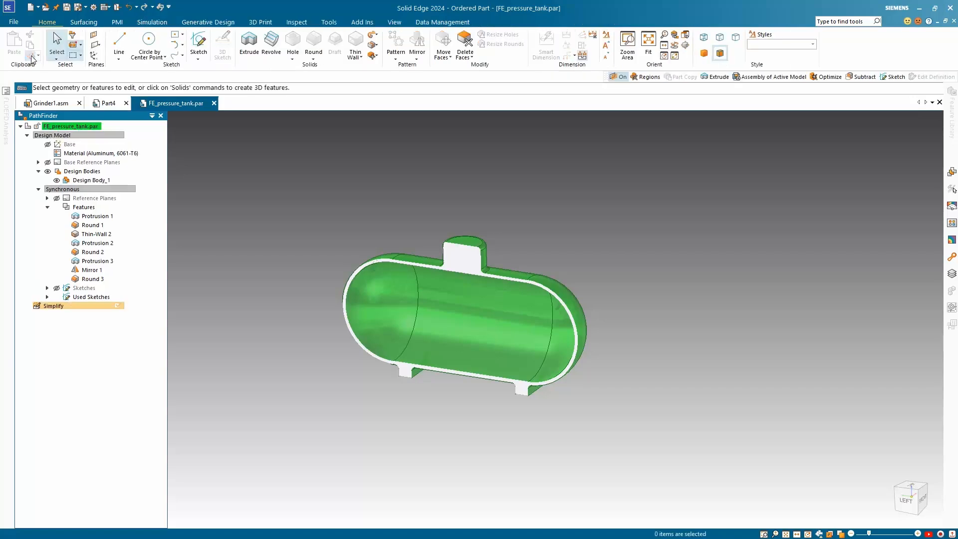
{"action": "mouse_move", "coordinate": [302, 176]}
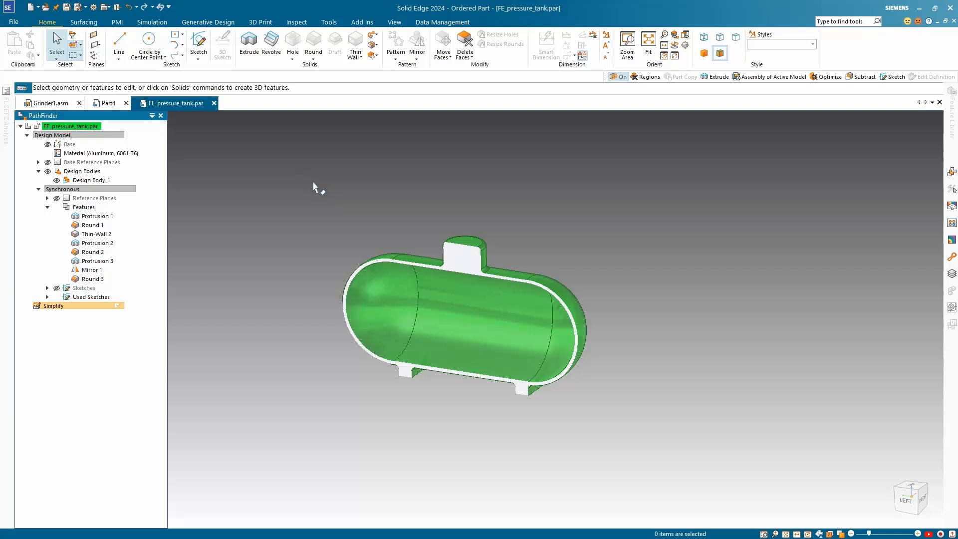
{"action": "mouse_move", "coordinate": [342, 187]}
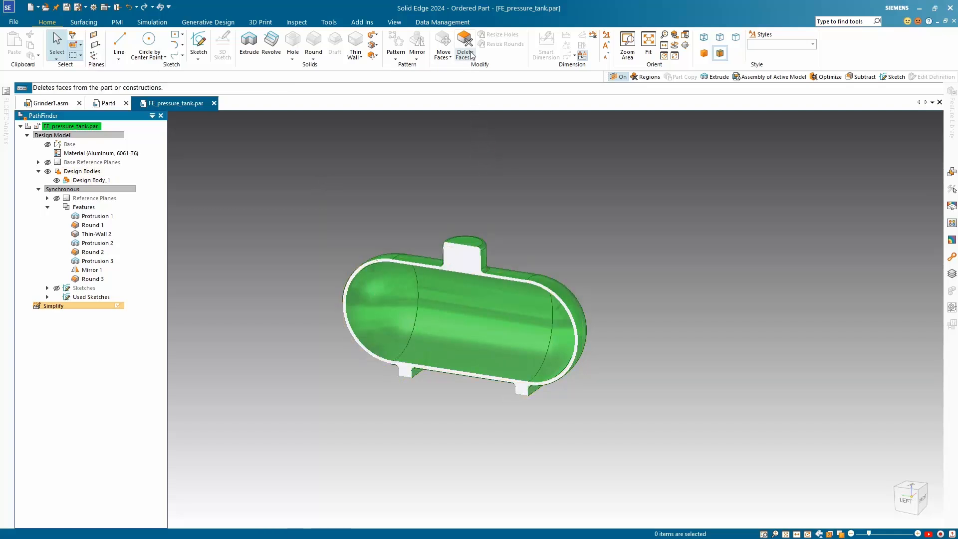
{"action": "left_click", "coordinate": [465, 43]}
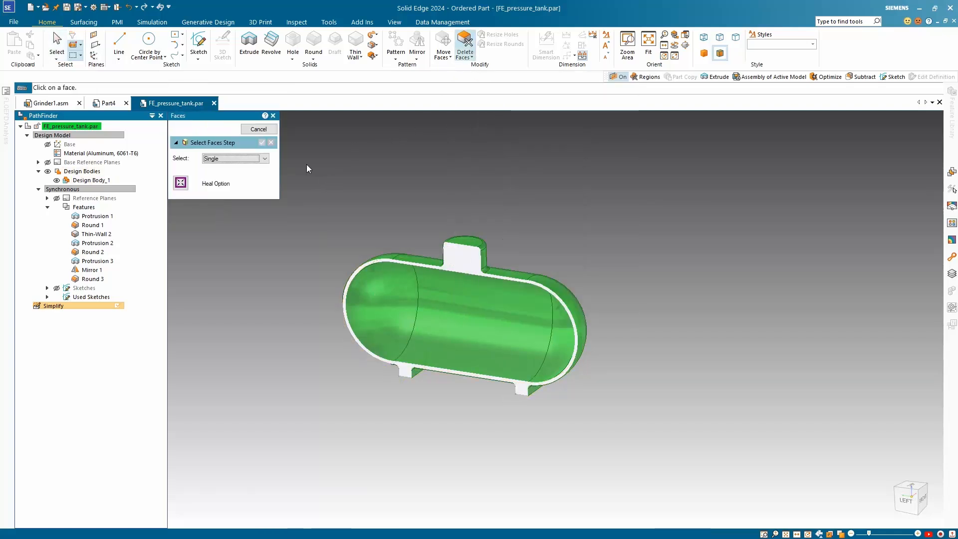
{"action": "left_click", "coordinate": [264, 158]}
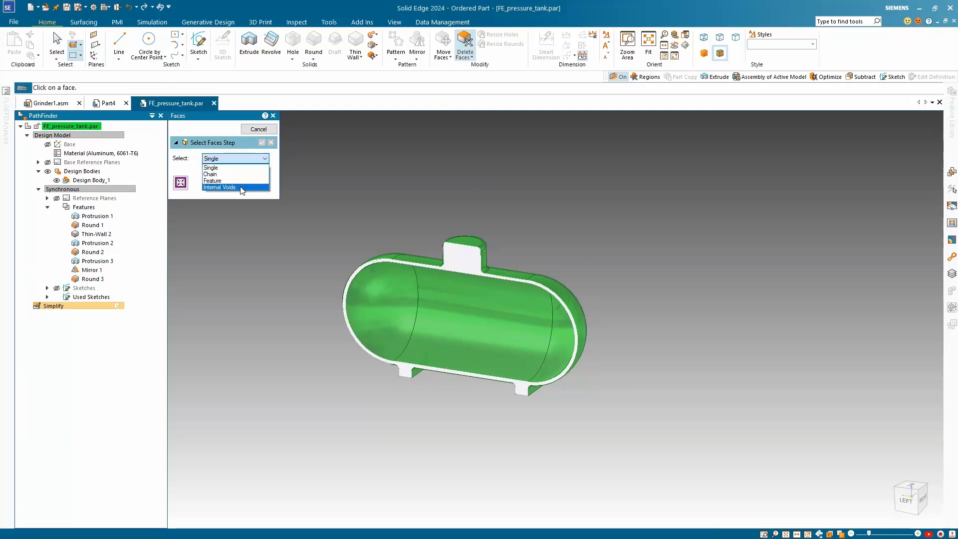
{"action": "left_click", "coordinate": [219, 186]}
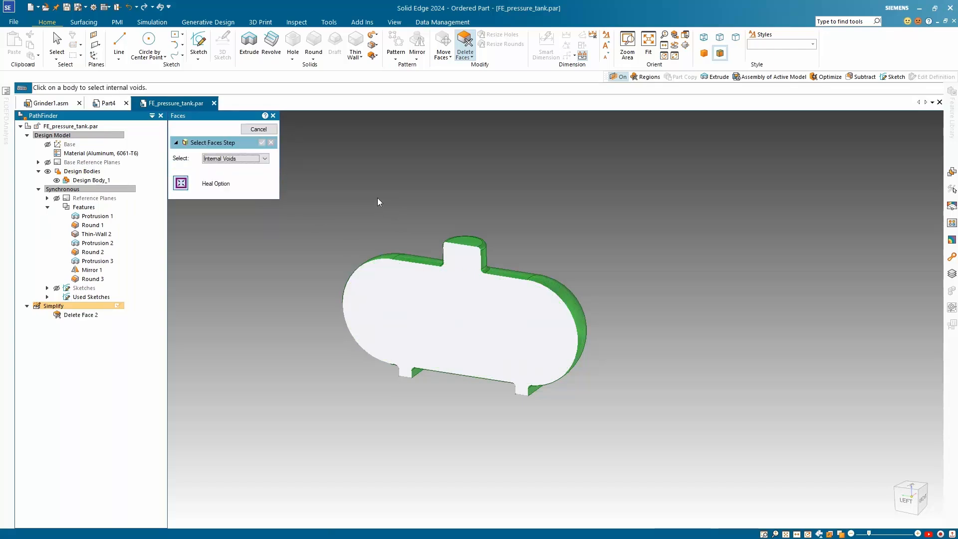
{"action": "mouse_move", "coordinate": [361, 210]}
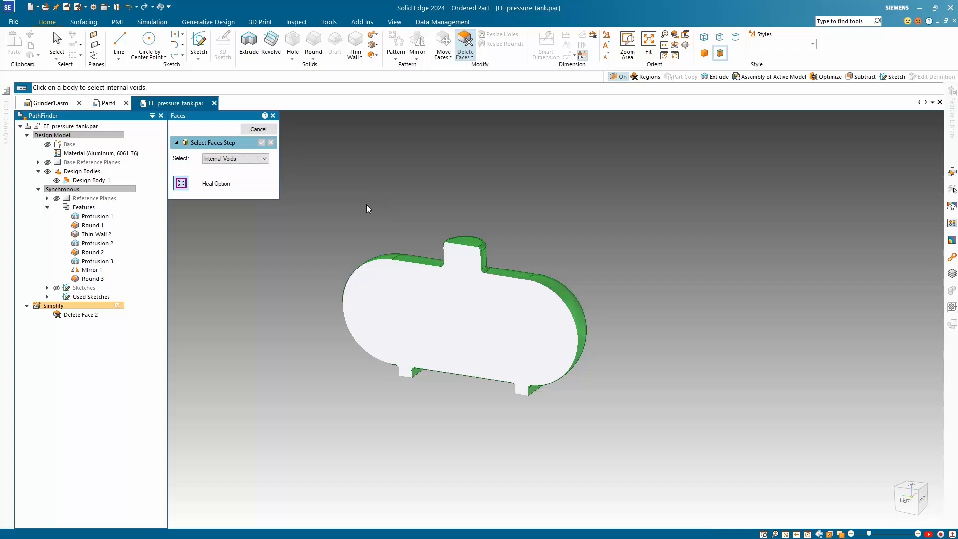
{"action": "mouse_move", "coordinate": [352, 208]}
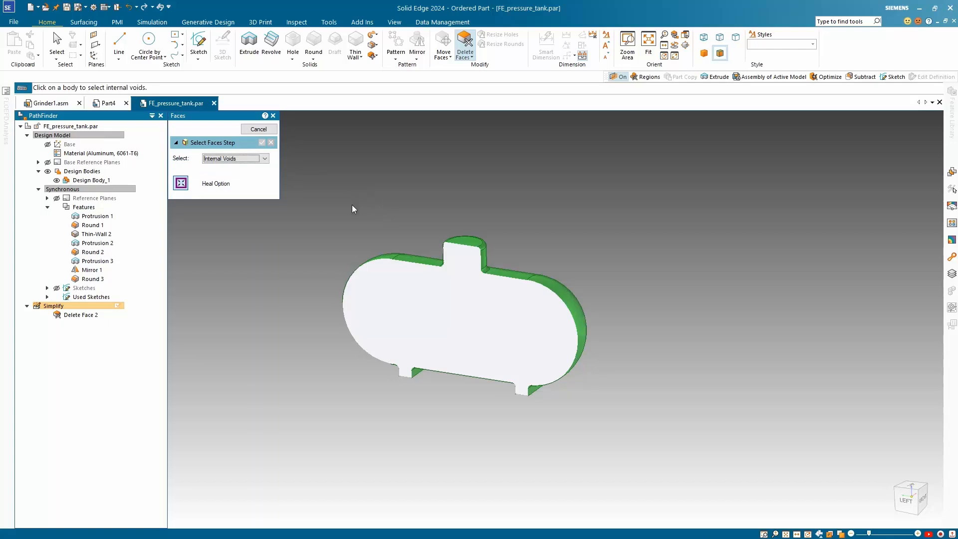
{"action": "left_click", "coordinate": [258, 128]}
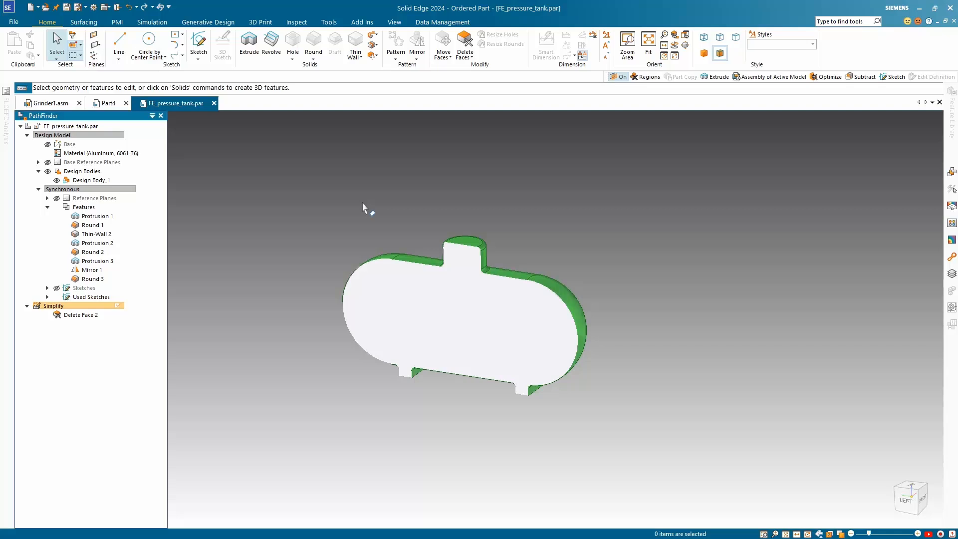
{"action": "mouse_move", "coordinate": [377, 216]}
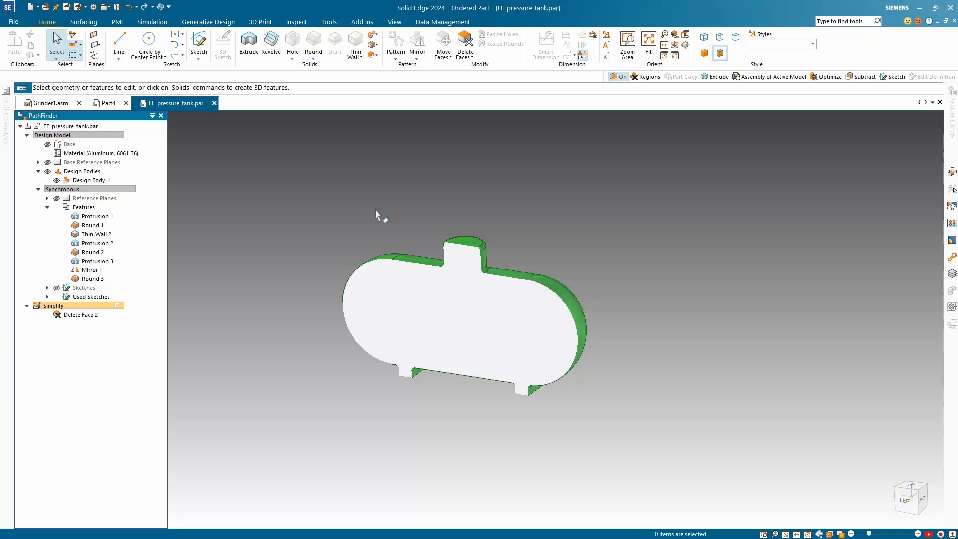
{"action": "mouse_move", "coordinate": [88, 286]}
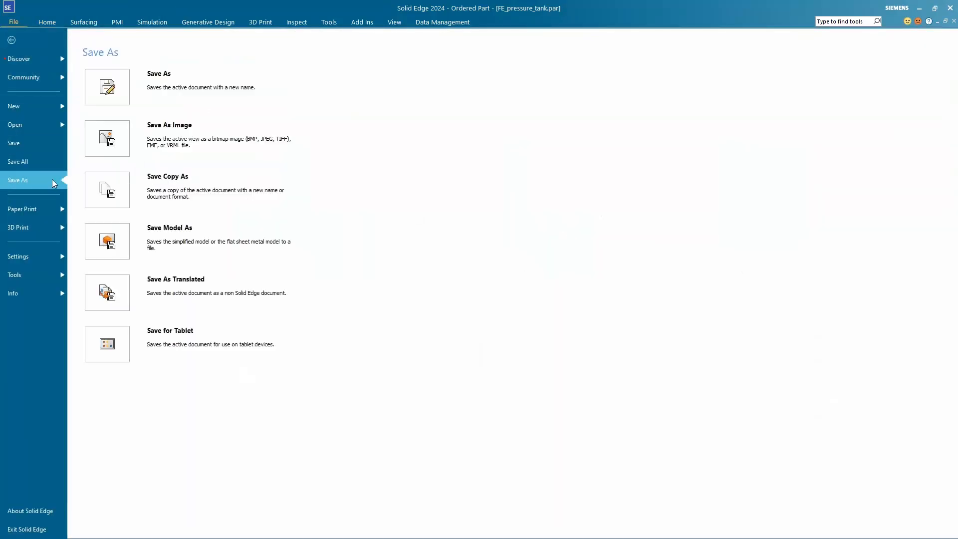
{"action": "mouse_move", "coordinate": [171, 242]}
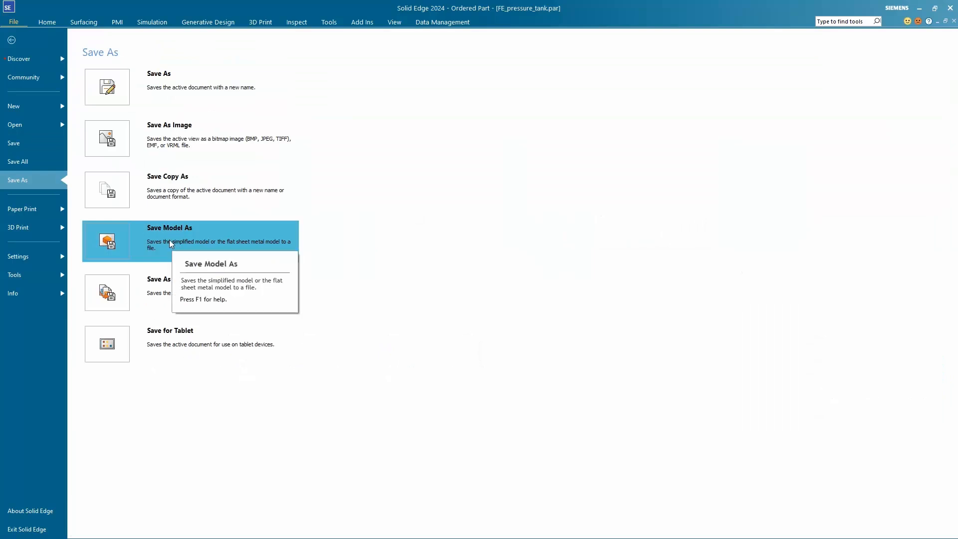
{"action": "mouse_move", "coordinate": [177, 247]}
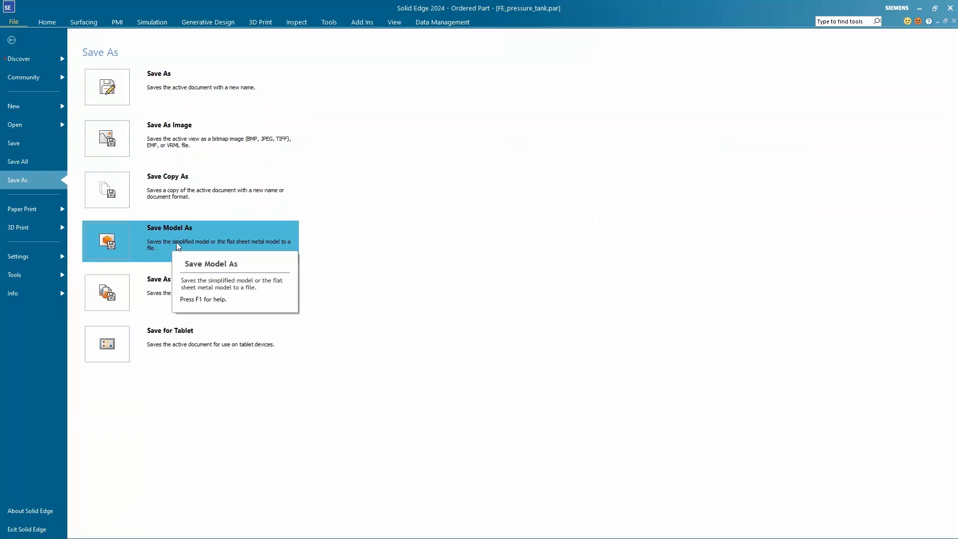
{"action": "left_click", "coordinate": [11, 40]}
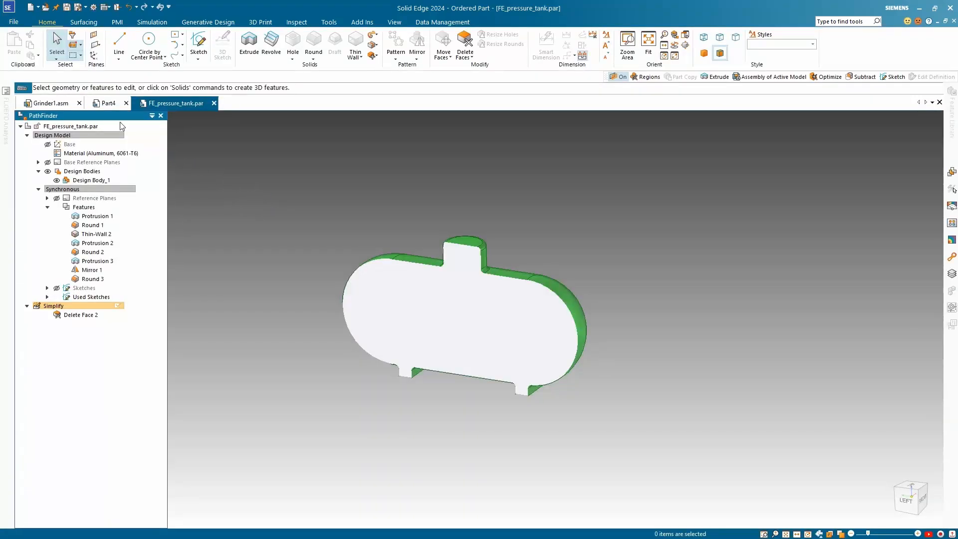
Switch Grinder1.asm into its Simplify Model environment from the Tools tab
{"action": "left_click", "coordinate": [49, 103]}
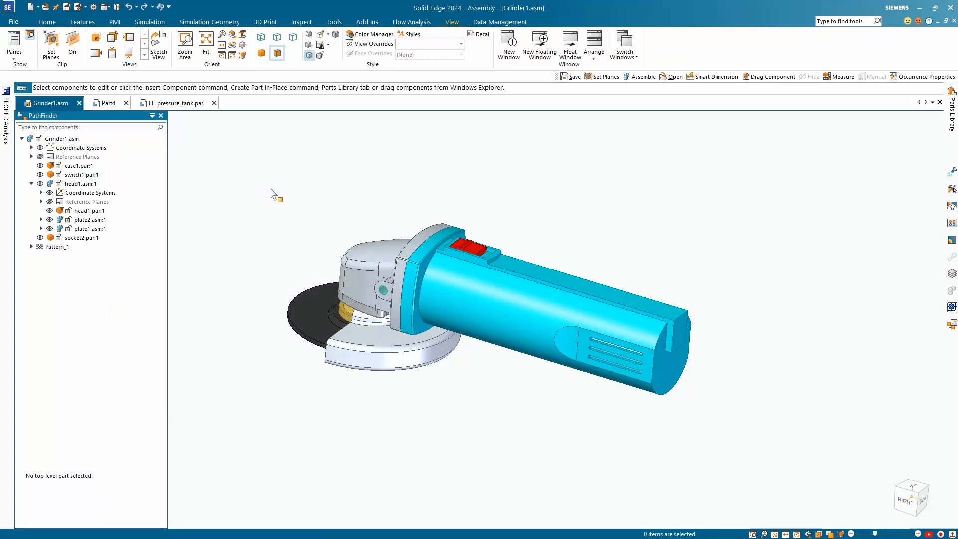
{"action": "mouse_move", "coordinate": [293, 151]}
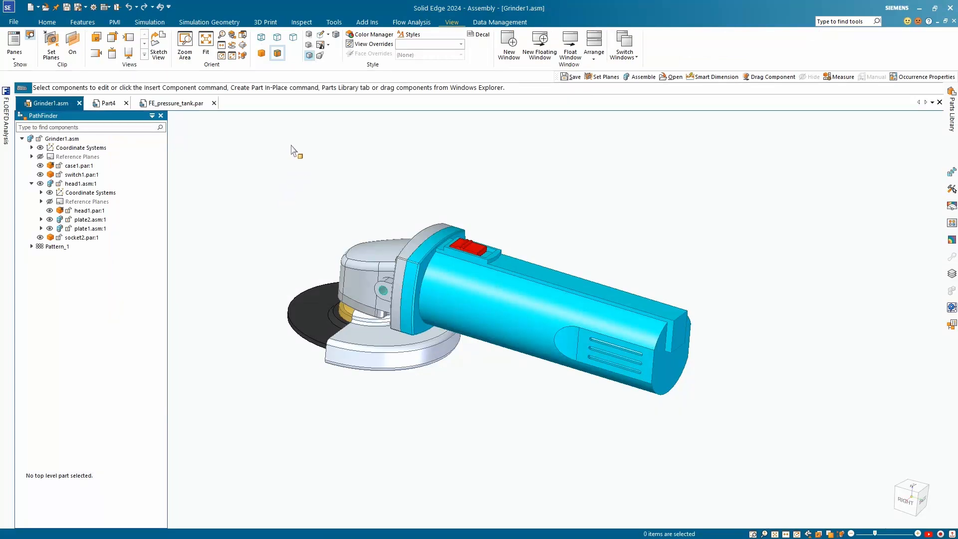
{"action": "left_click", "coordinate": [334, 22]}
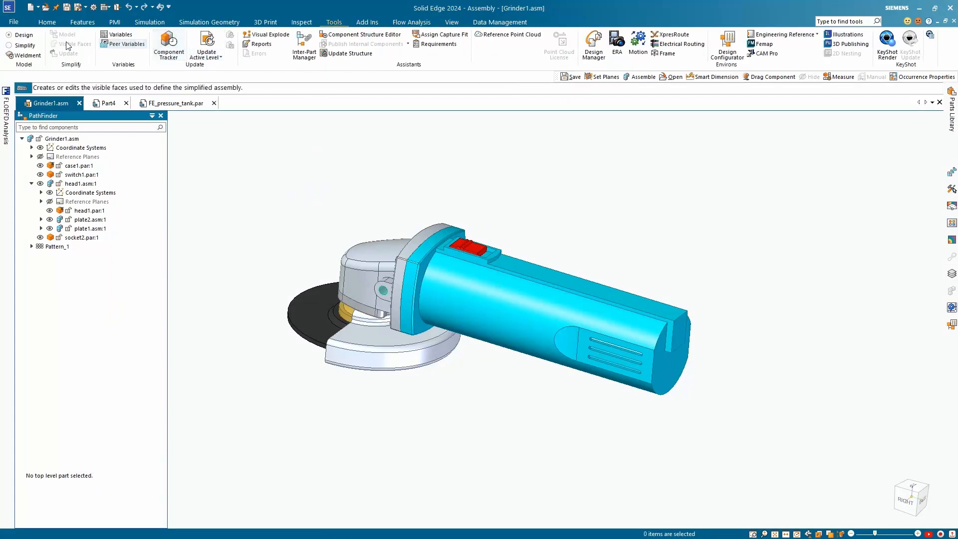
{"action": "left_click", "coordinate": [26, 45]}
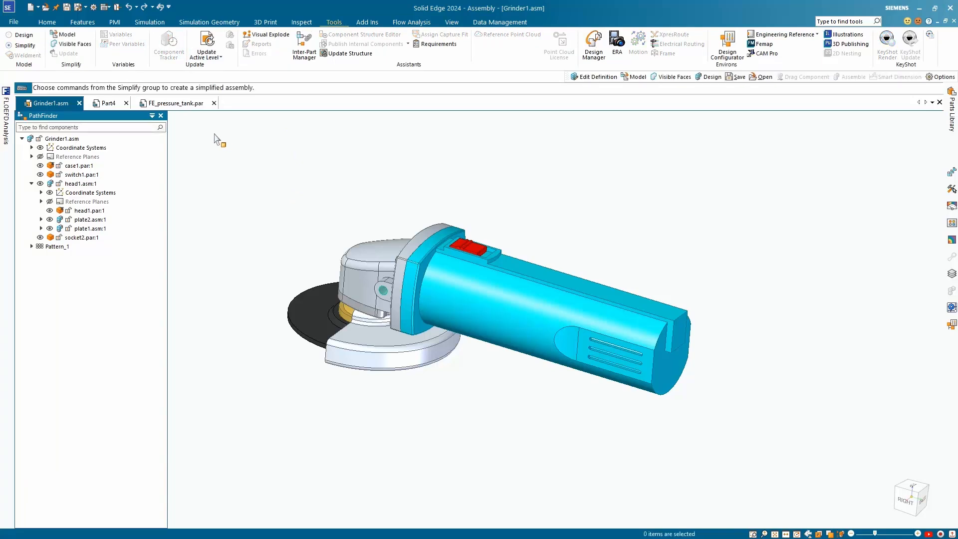
{"action": "mouse_move", "coordinate": [72, 44]}
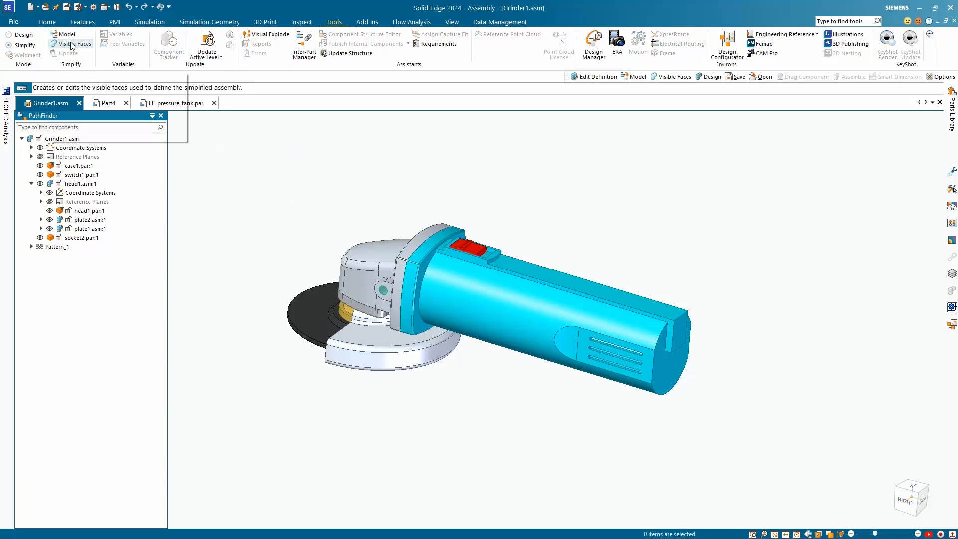
{"action": "mouse_move", "coordinate": [72, 44]}
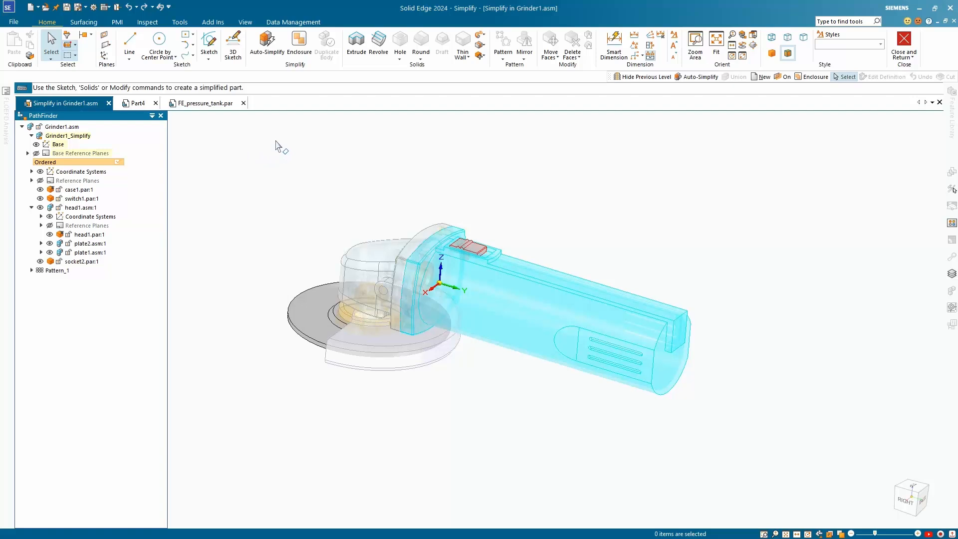
Auto-Simplify all grinder components into a single Design Body_1
{"action": "left_click", "coordinate": [267, 46]}
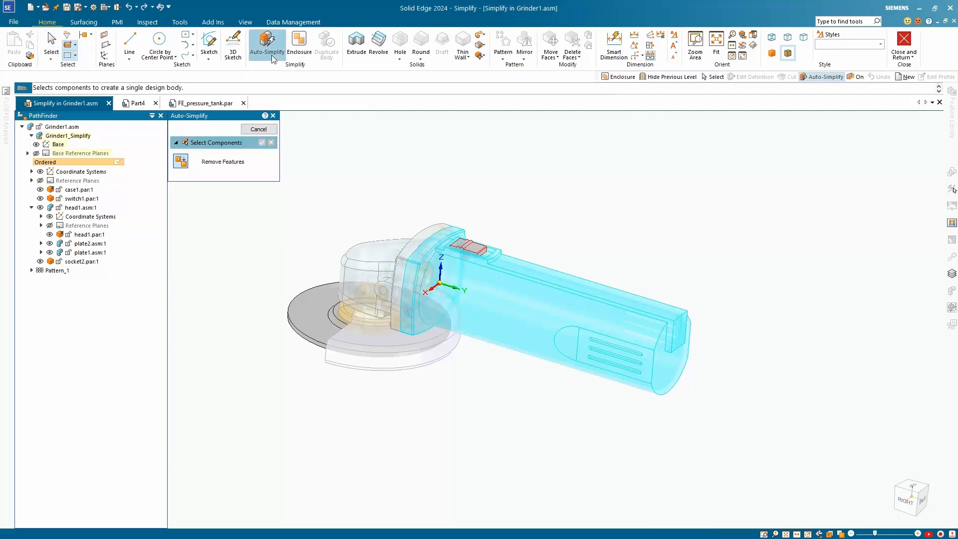
{"action": "mouse_move", "coordinate": [330, 176]}
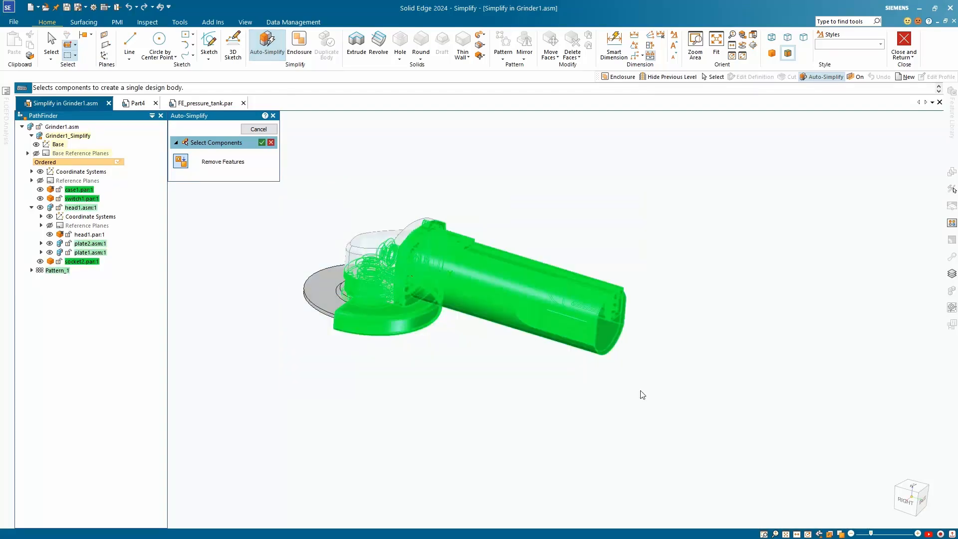
{"action": "left_click", "coordinate": [331, 293]}
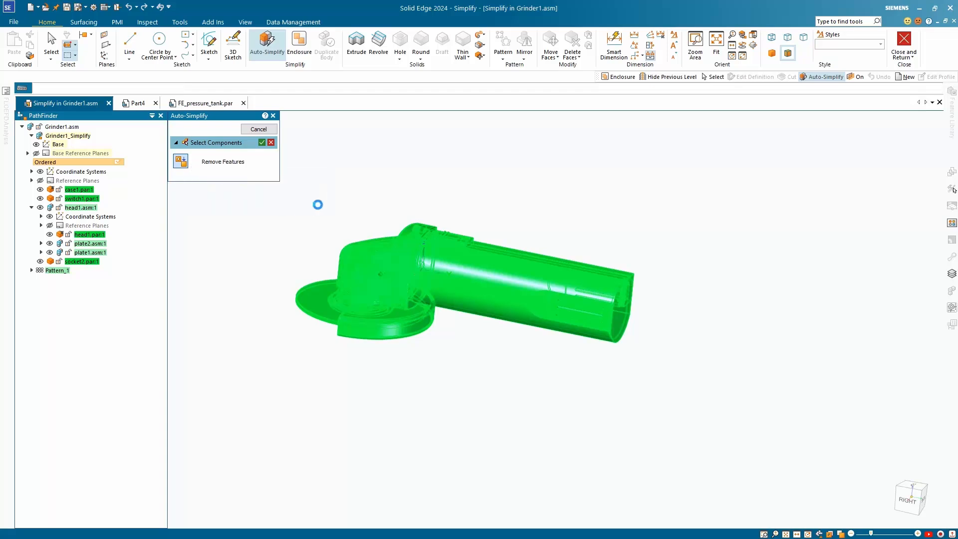
{"action": "left_click", "coordinate": [261, 143]}
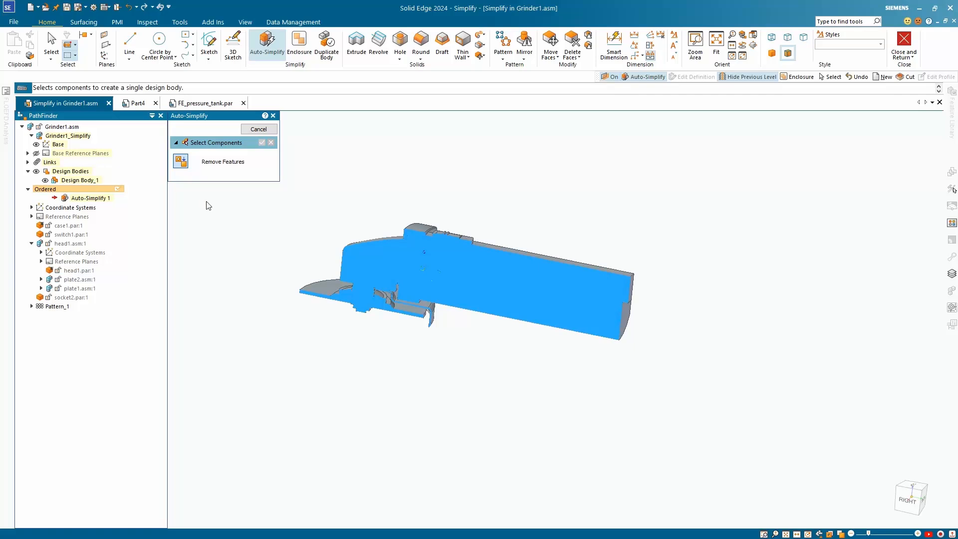
Finish Auto-Simplify 1, leaving the grinder as one simplified design body
{"action": "left_click", "coordinate": [257, 129]}
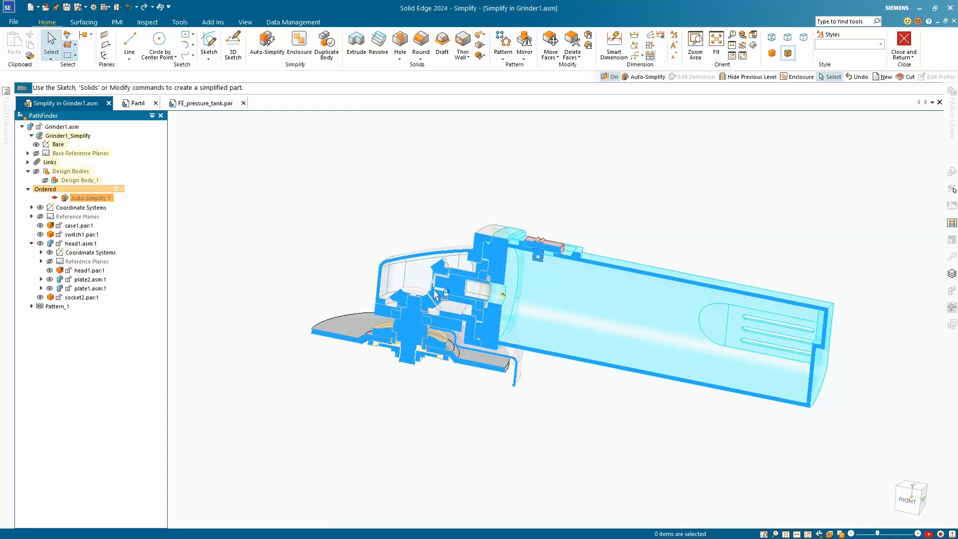
{"action": "mouse_move", "coordinate": [435, 292]}
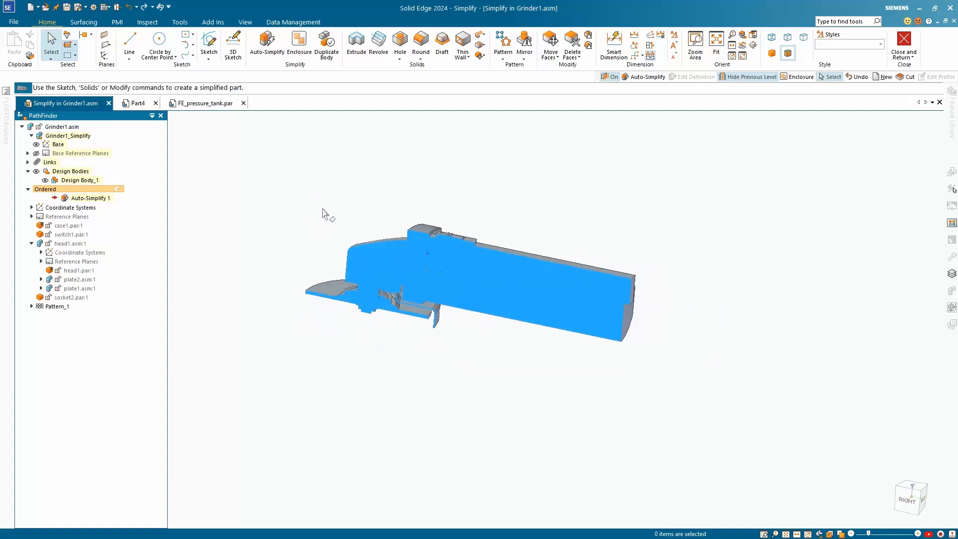
{"action": "mouse_move", "coordinate": [322, 182]}
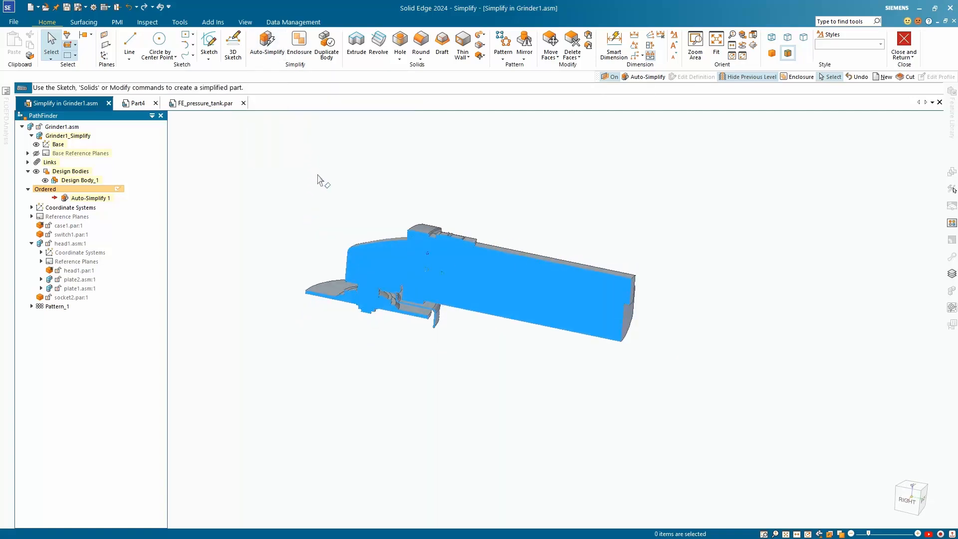
{"action": "mouse_move", "coordinate": [304, 176]}
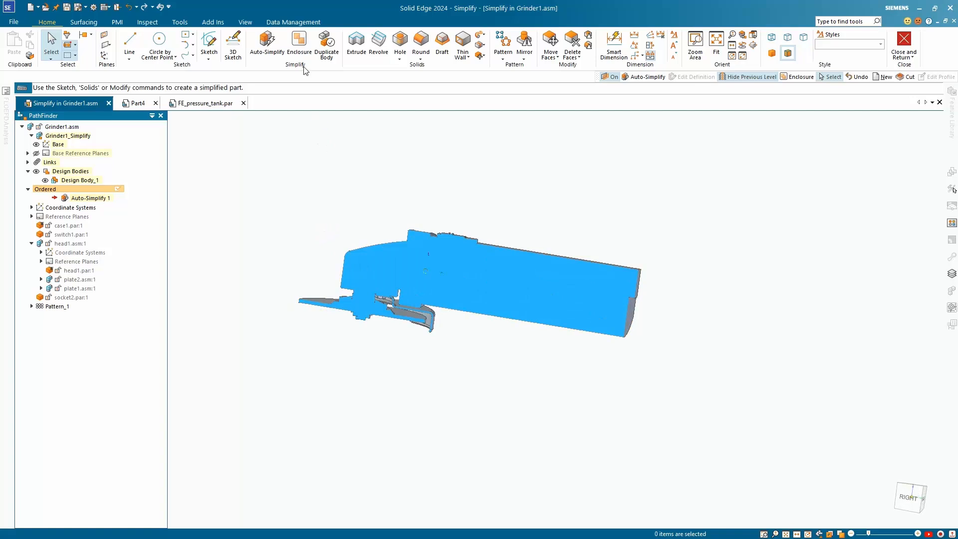
{"action": "mouse_move", "coordinate": [298, 43]}
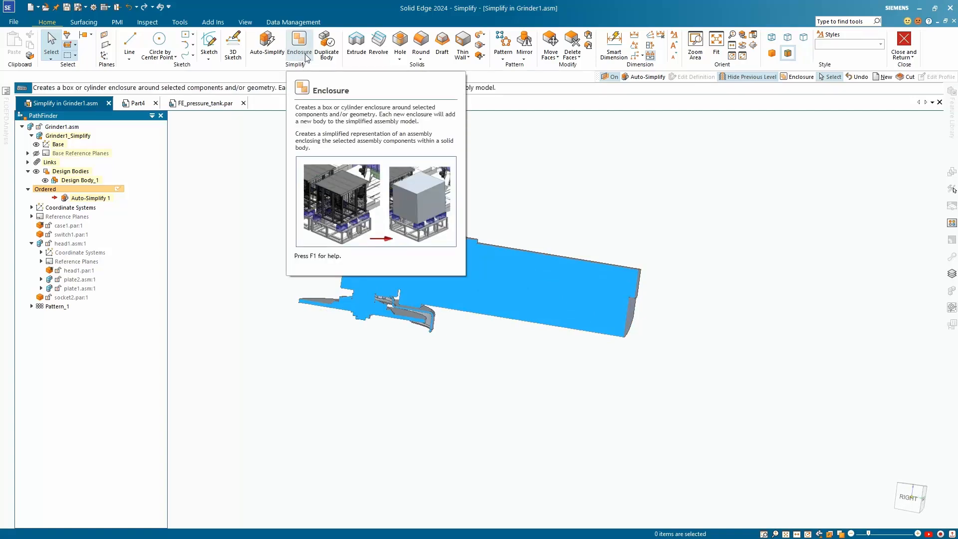
Enclose head1.asm and plate2.asm in an Outside Cylinder and accept the component selection
{"action": "left_click", "coordinate": [299, 44]}
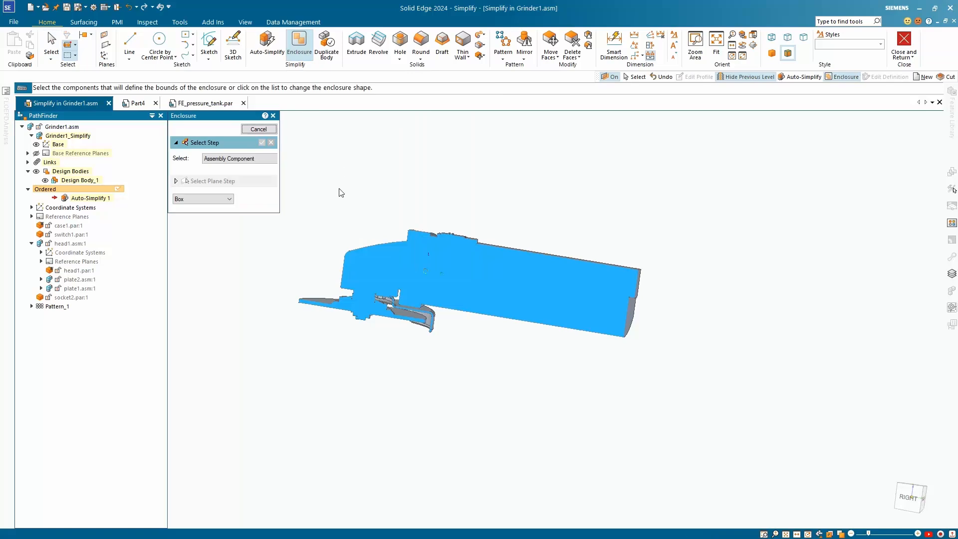
{"action": "left_click", "coordinate": [239, 159]}
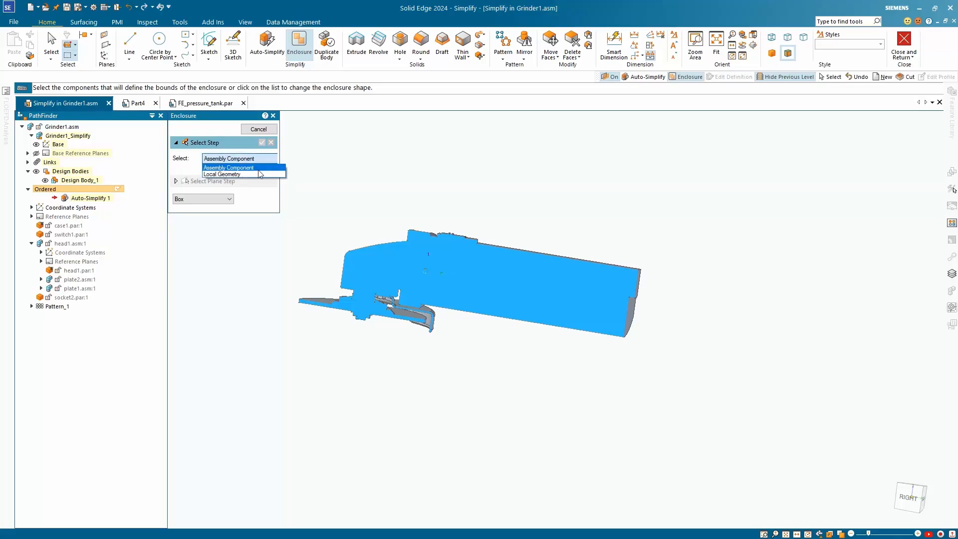
{"action": "left_click", "coordinate": [238, 159]}
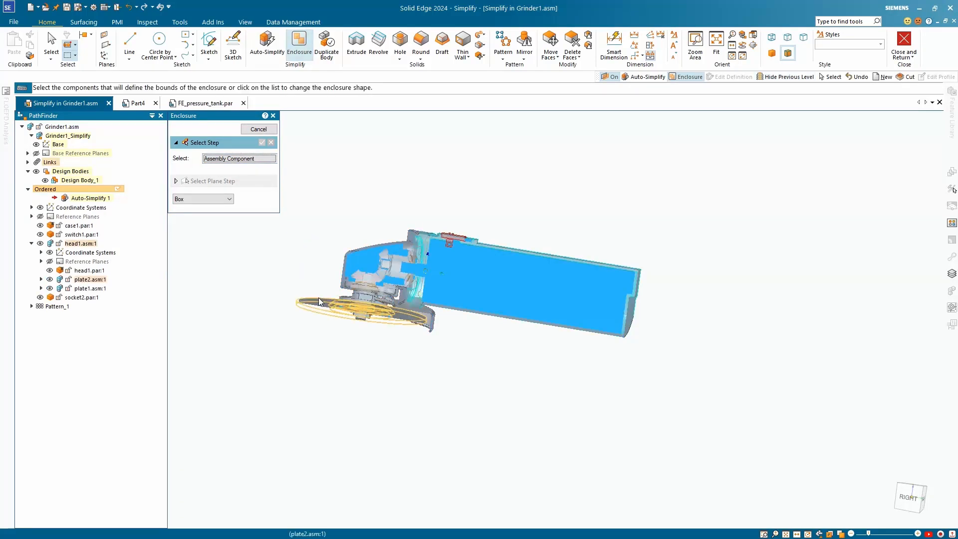
{"action": "left_click", "coordinate": [357, 305]}
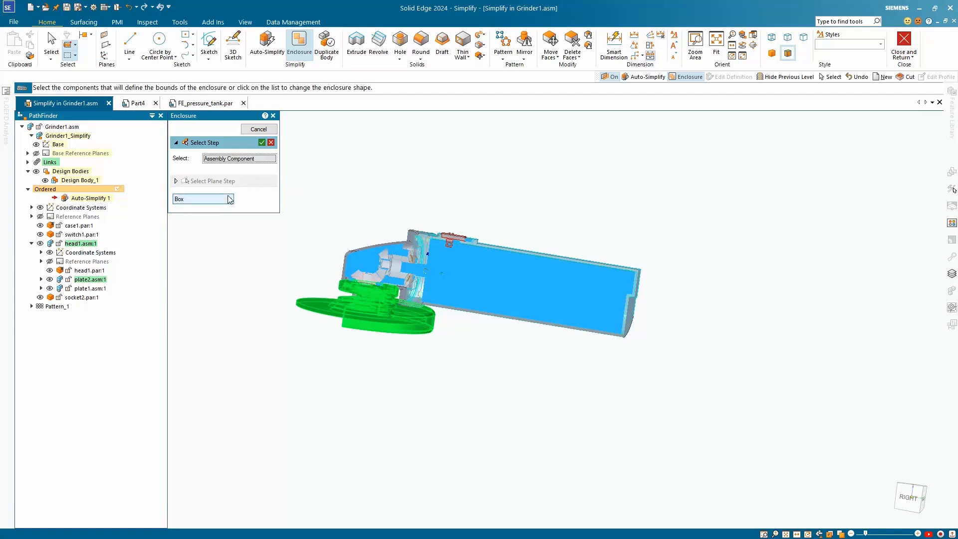
{"action": "left_click", "coordinate": [230, 199]}
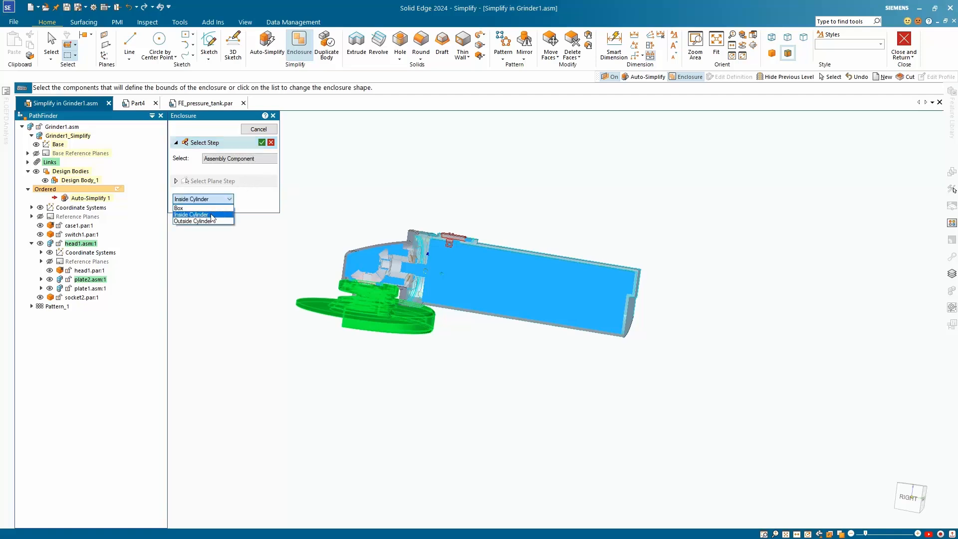
{"action": "mouse_move", "coordinate": [203, 222]}
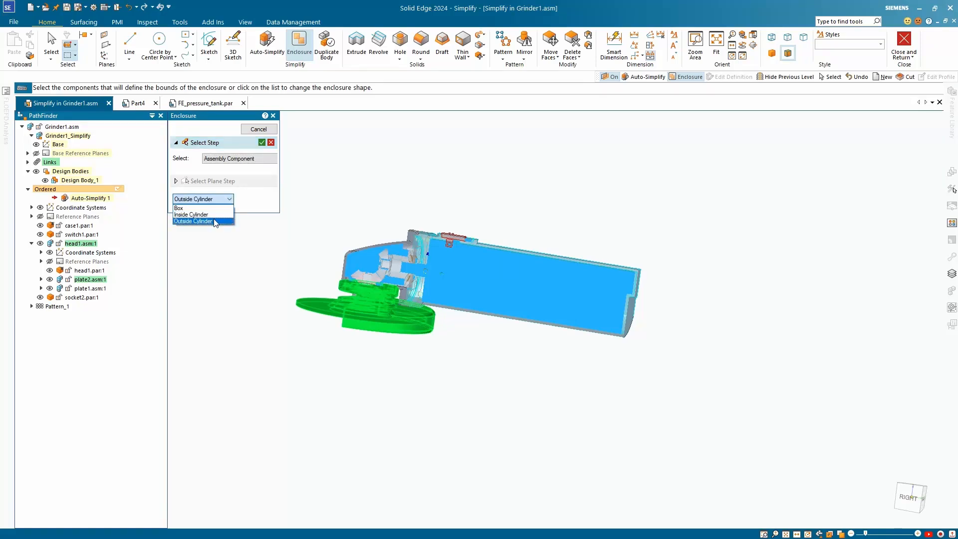
{"action": "left_click", "coordinate": [202, 221]}
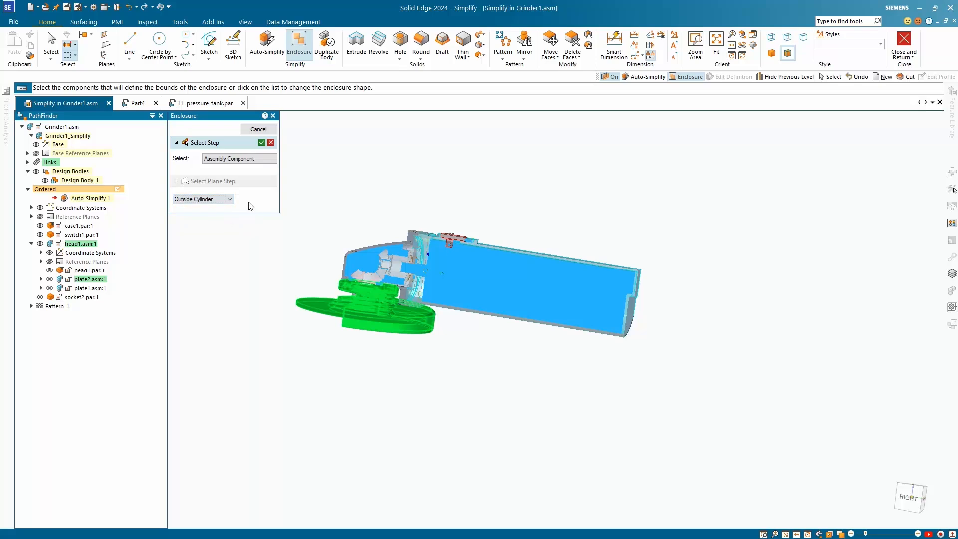
{"action": "left_click", "coordinate": [262, 143]}
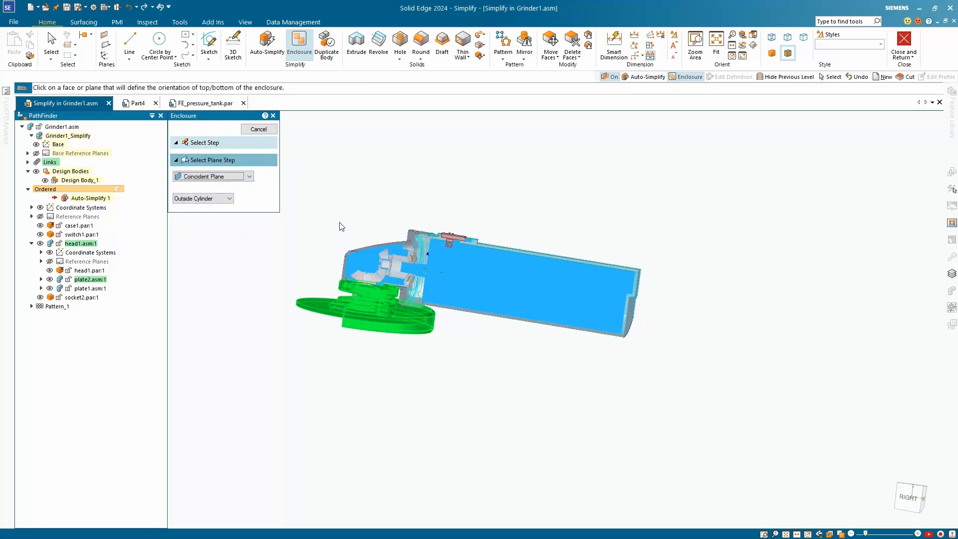
{"action": "mouse_move", "coordinate": [394, 206]}
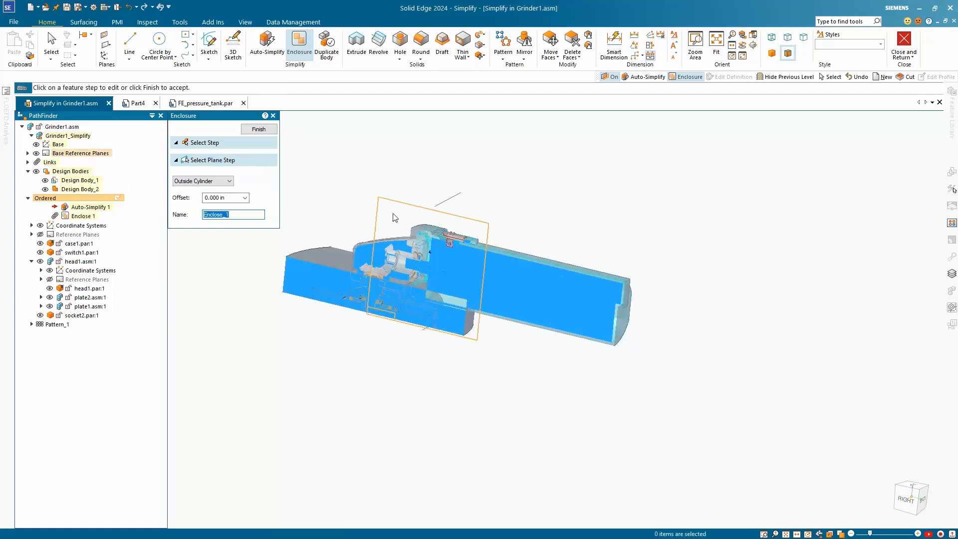
{"action": "mouse_move", "coordinate": [490, 346]}
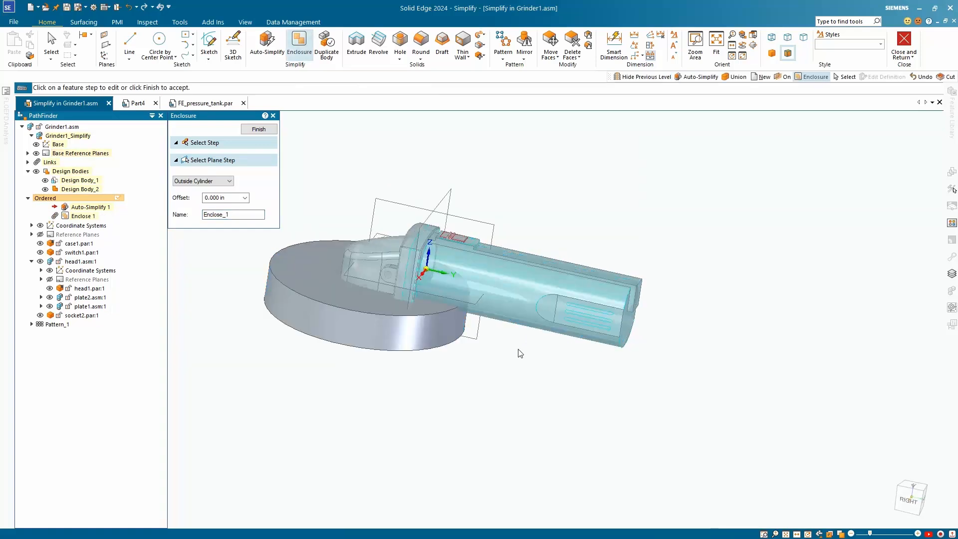
{"action": "mouse_move", "coordinate": [514, 347]}
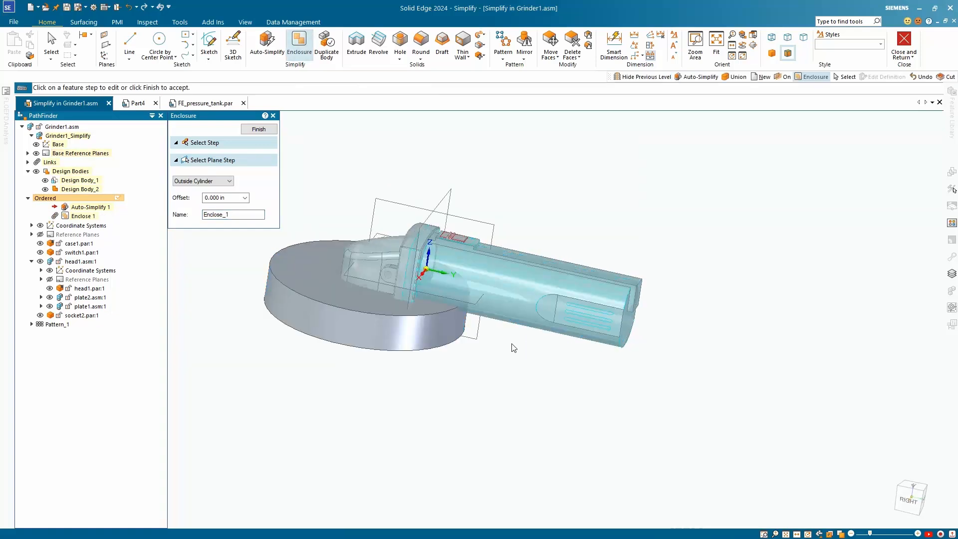
Finish Enclose 1 as Design Body_2, leave the enclosure command and begin a Union
{"action": "left_click", "coordinate": [207, 143]}
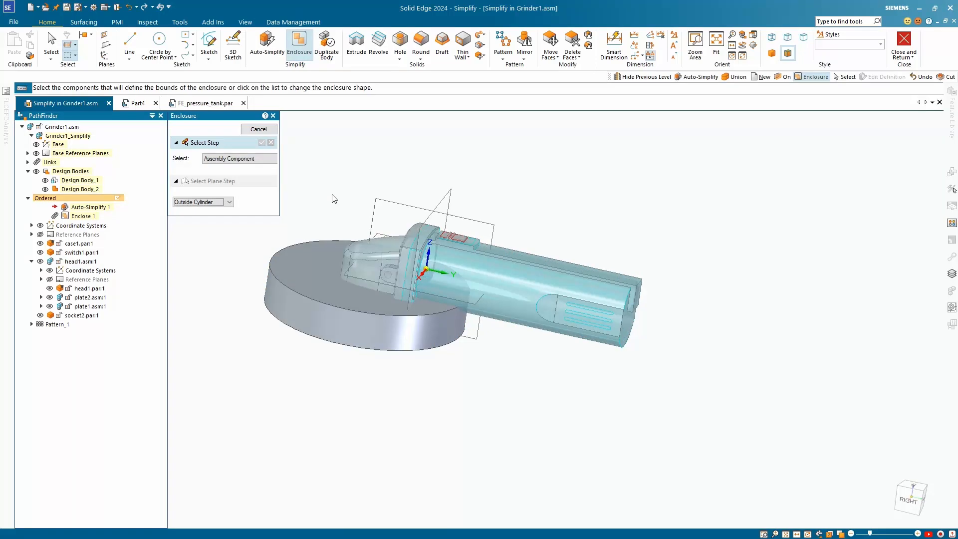
{"action": "left_click", "coordinate": [258, 129]}
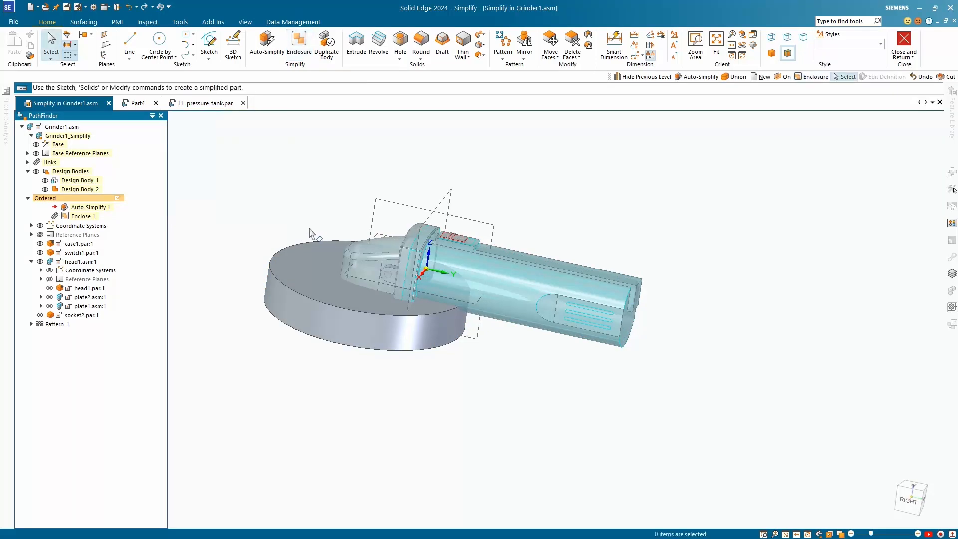
{"action": "mouse_move", "coordinate": [313, 238]}
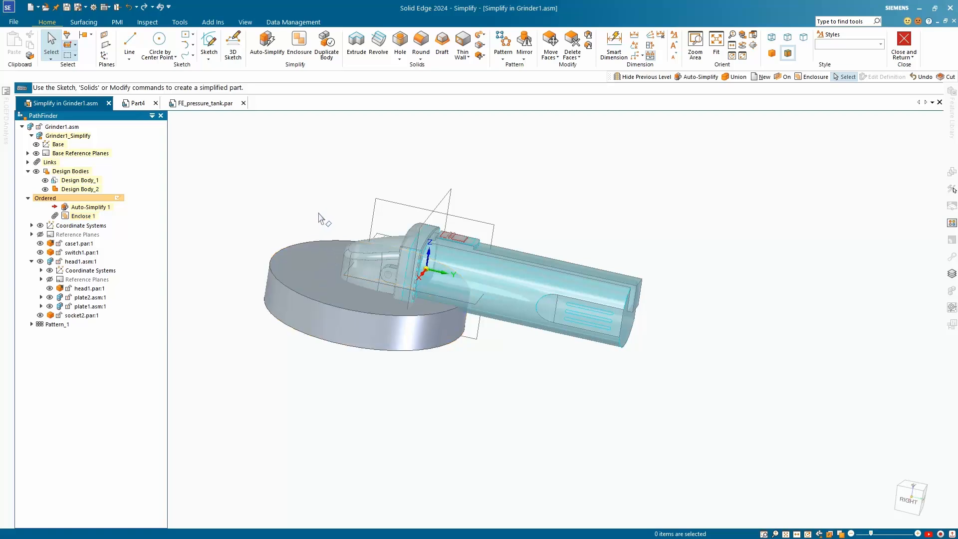
{"action": "mouse_move", "coordinate": [328, 213]}
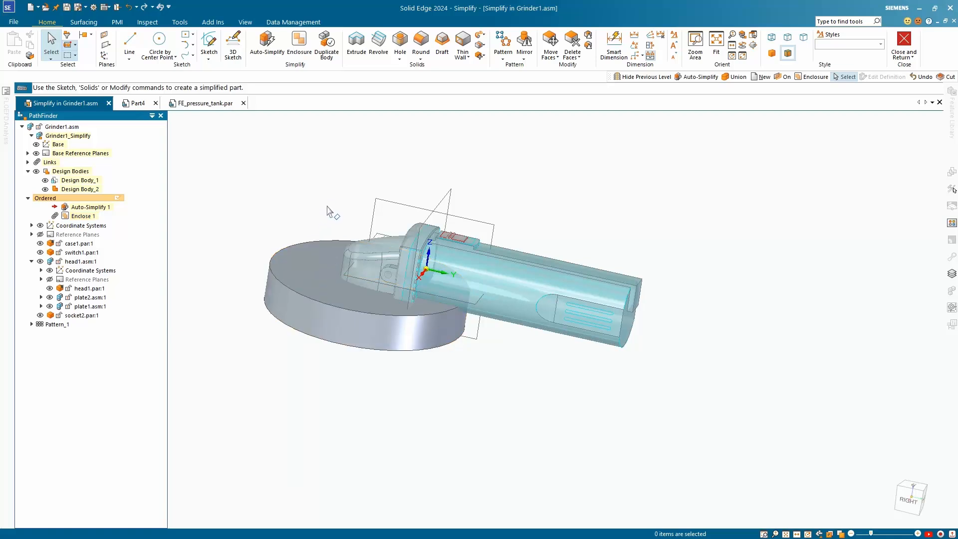
{"action": "mouse_move", "coordinate": [405, 127]}
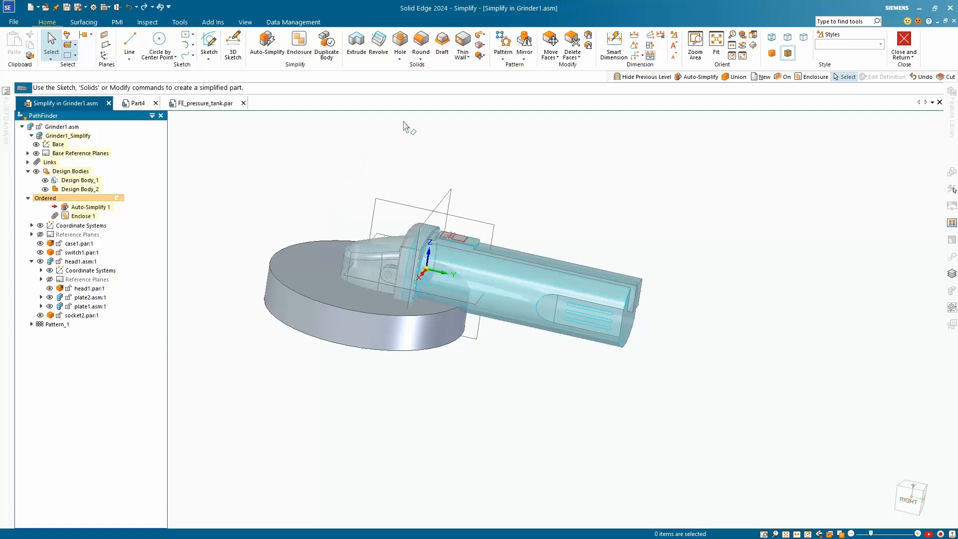
{"action": "left_click", "coordinate": [481, 55]}
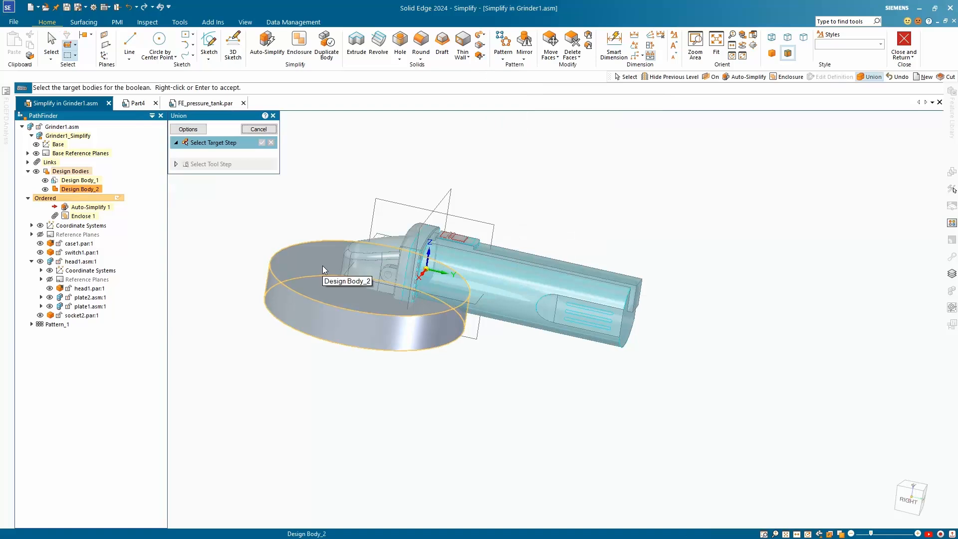
Union Design Body_2 with Design Body_1 into one body and hide the previous-level components
{"action": "left_click", "coordinate": [324, 269]}
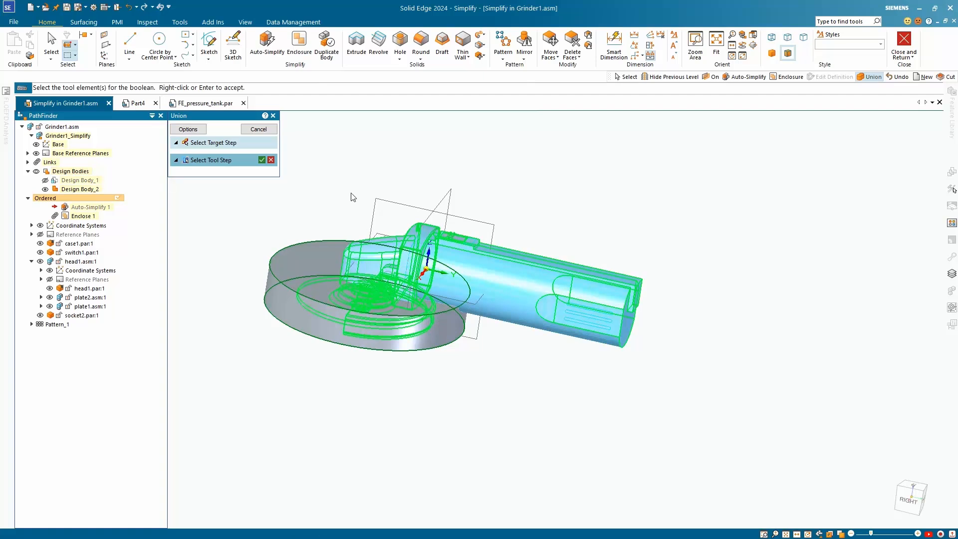
{"action": "left_click", "coordinate": [262, 159]}
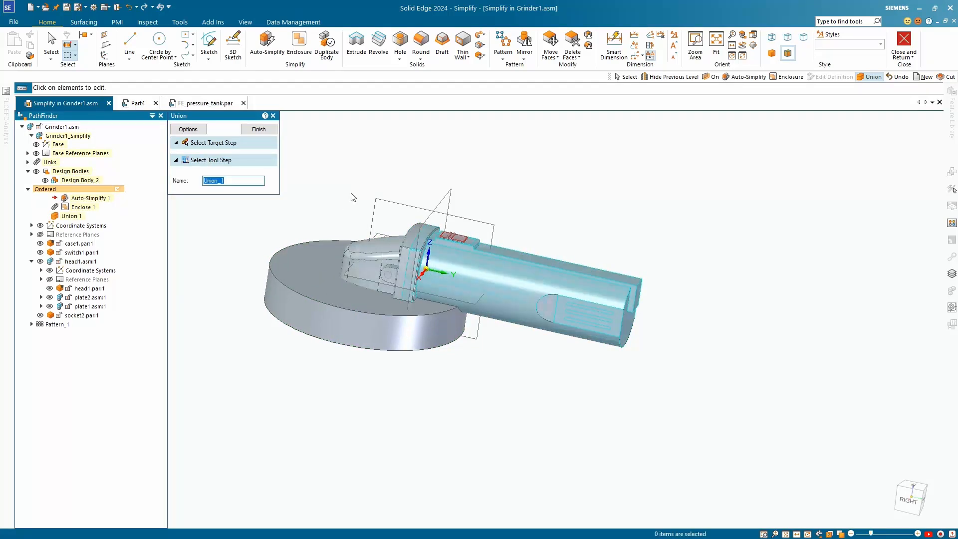
{"action": "left_click", "coordinate": [214, 143]}
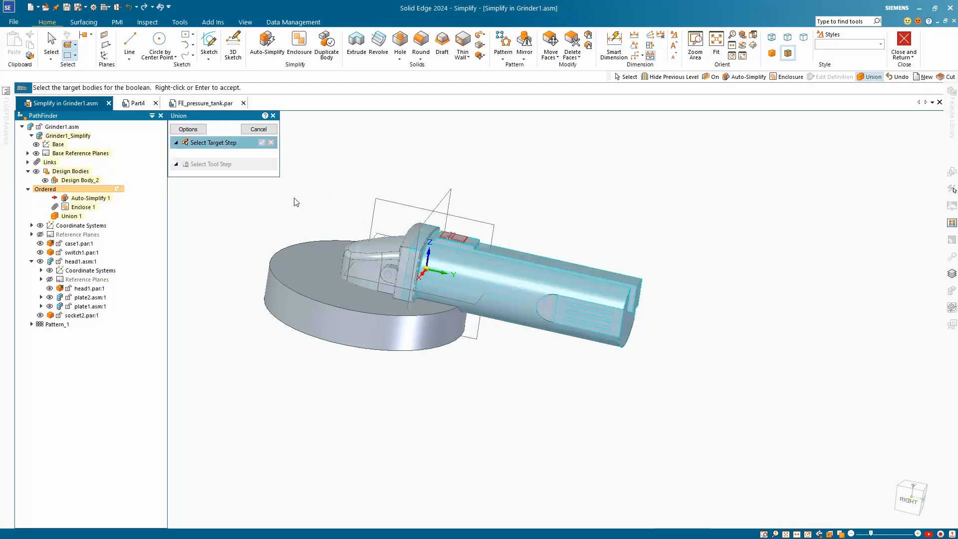
{"action": "left_click", "coordinate": [257, 129]}
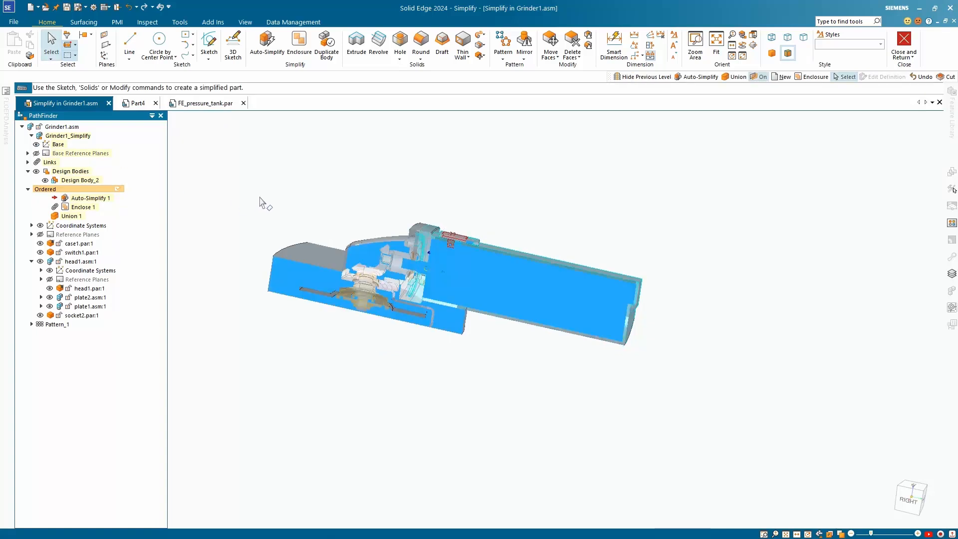
{"action": "left_click", "coordinate": [642, 77]}
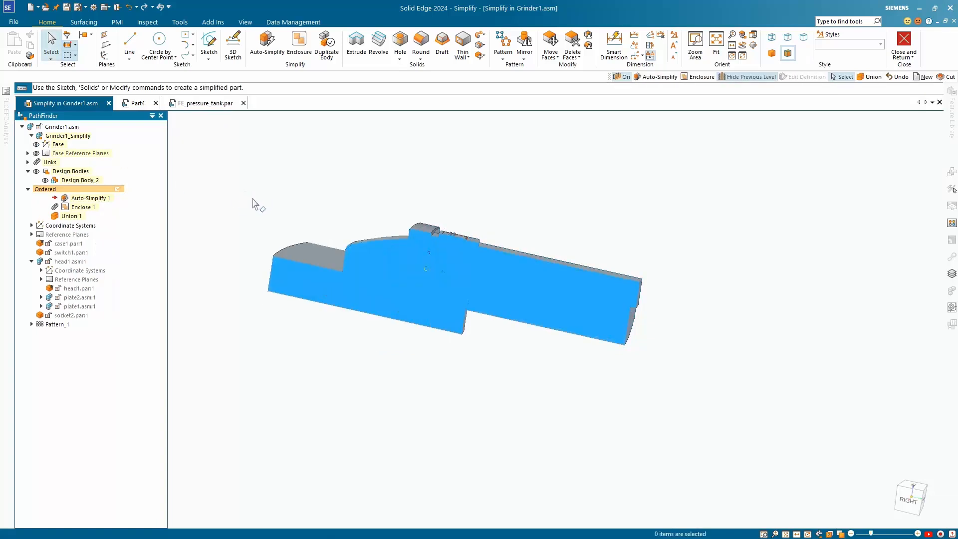
{"action": "mouse_move", "coordinate": [282, 205]}
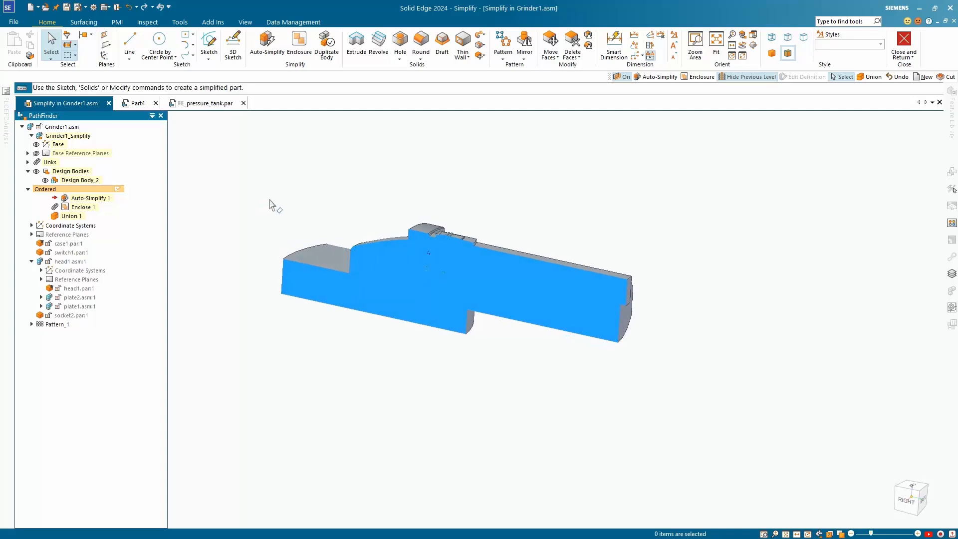
{"action": "mouse_move", "coordinate": [205, 140]}
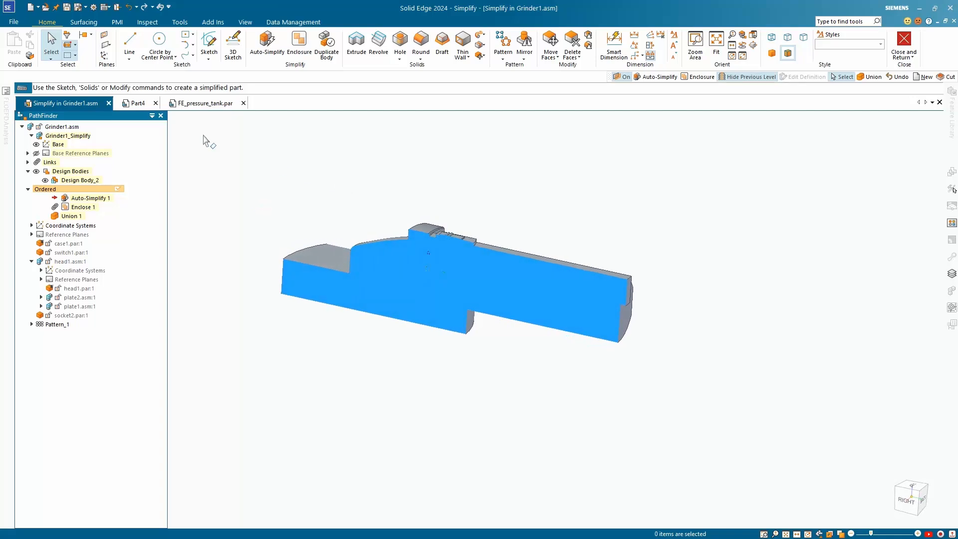
Save the simplified model as part document 'testing' in the Training folder
{"action": "left_click", "coordinate": [13, 22]}
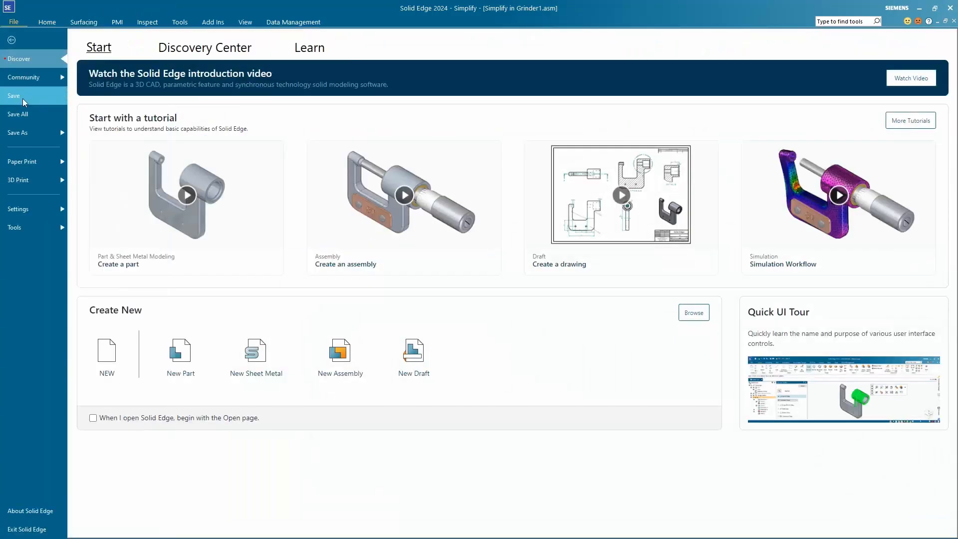
{"action": "left_click", "coordinate": [18, 133]}
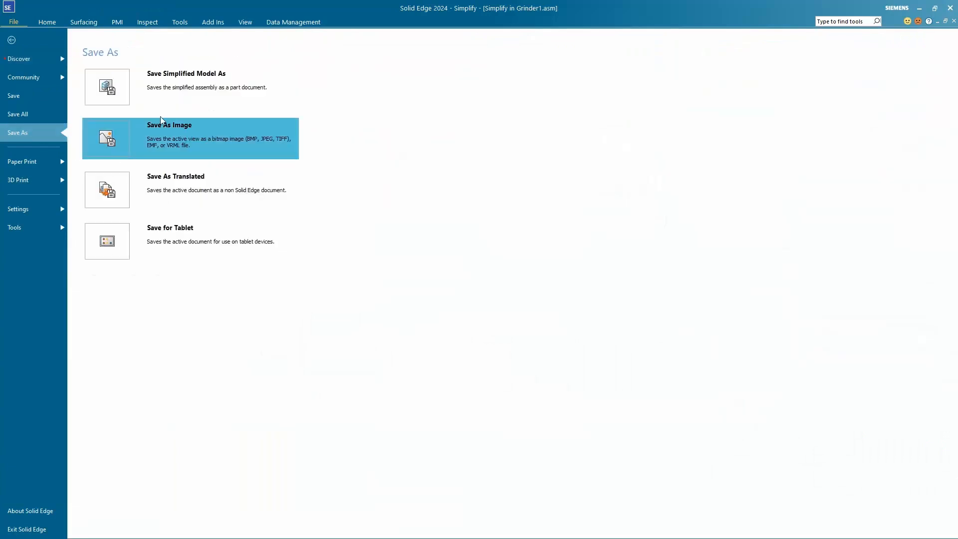
{"action": "left_click", "coordinate": [185, 80]}
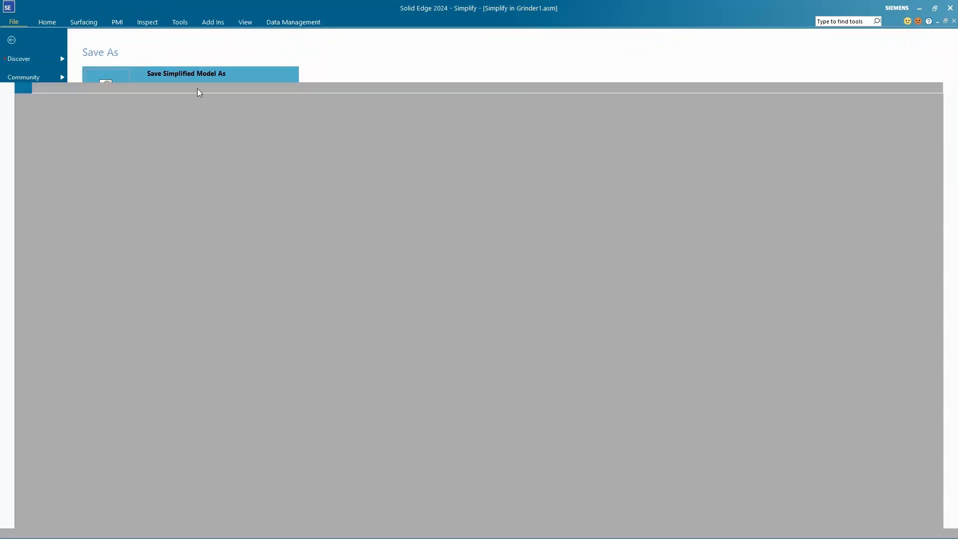
{"action": "left_click", "coordinate": [186, 73]}
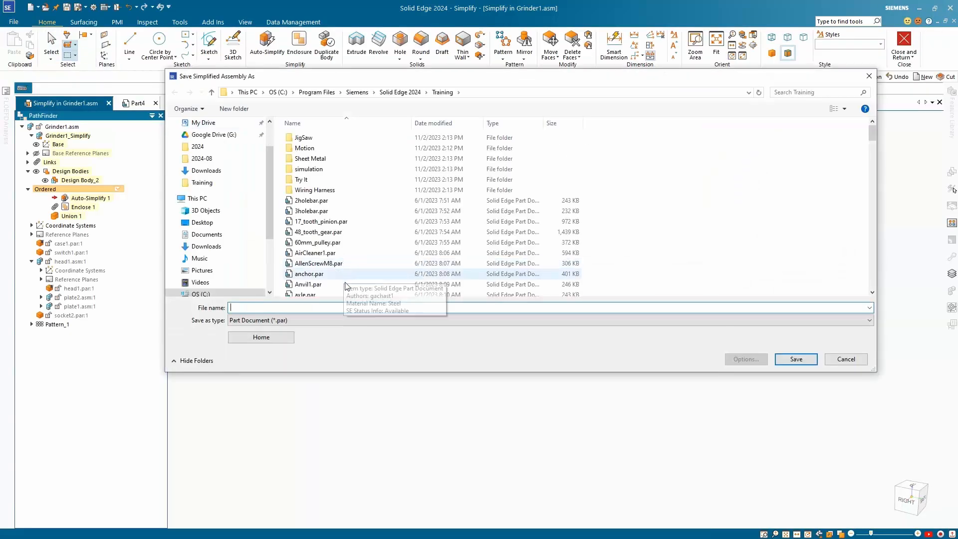
{"action": "mouse_move", "coordinate": [353, 299]}
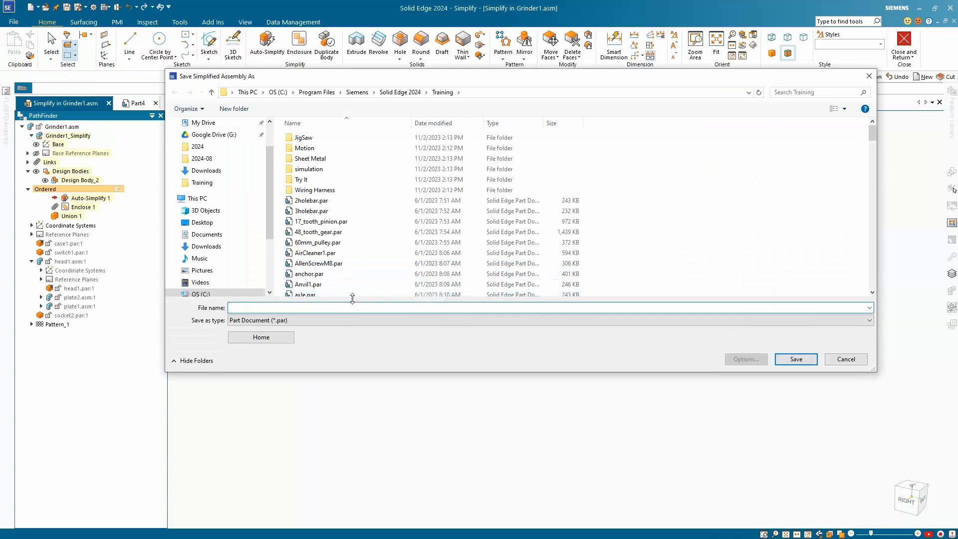
{"action": "type", "text": "testing"}
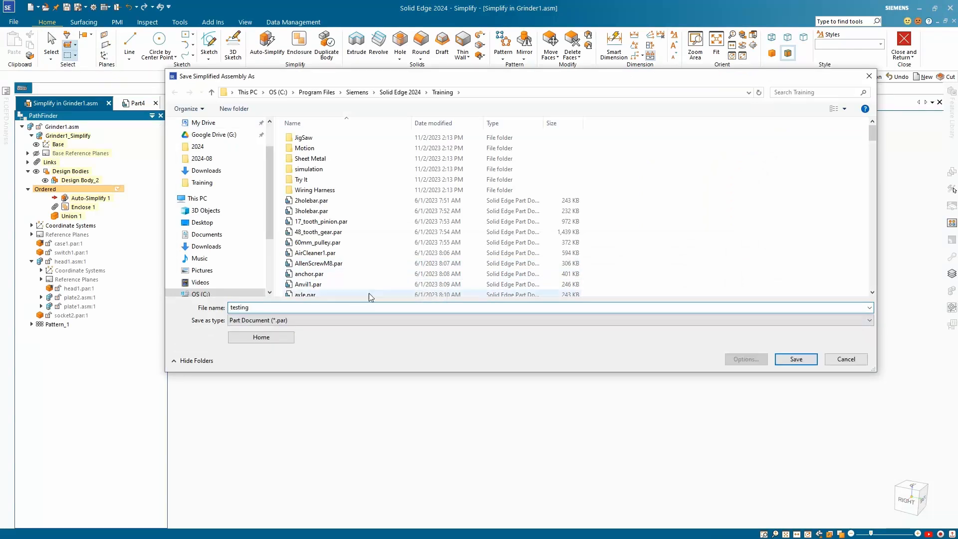
{"action": "mouse_move", "coordinate": [796, 358]}
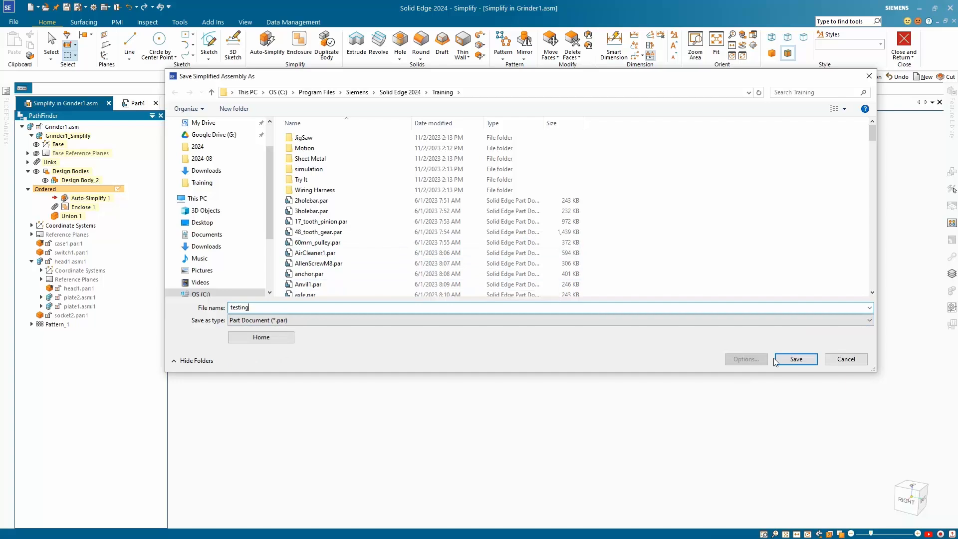
{"action": "left_click", "coordinate": [796, 359]}
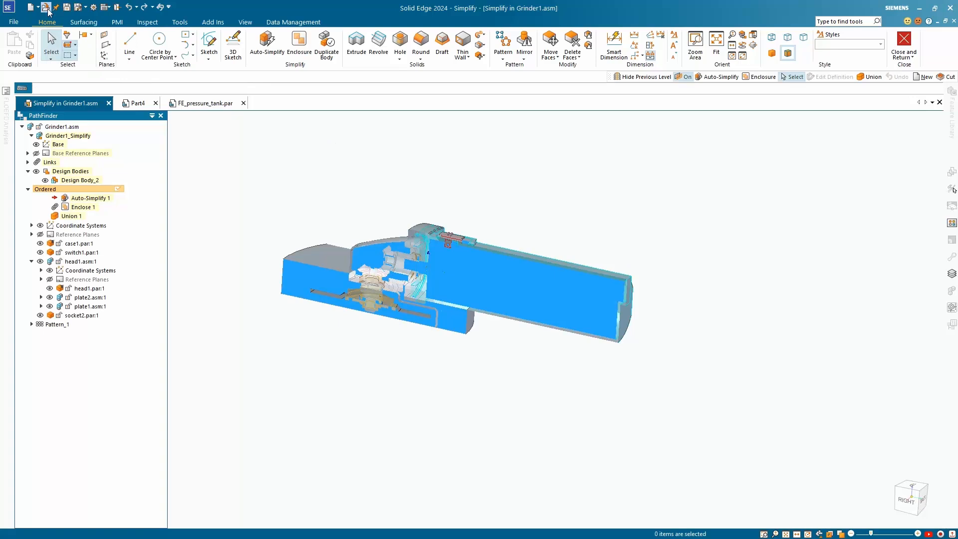
Open testing.par, listing All Solid Edge documents to find it
{"action": "left_click", "coordinate": [46, 7]}
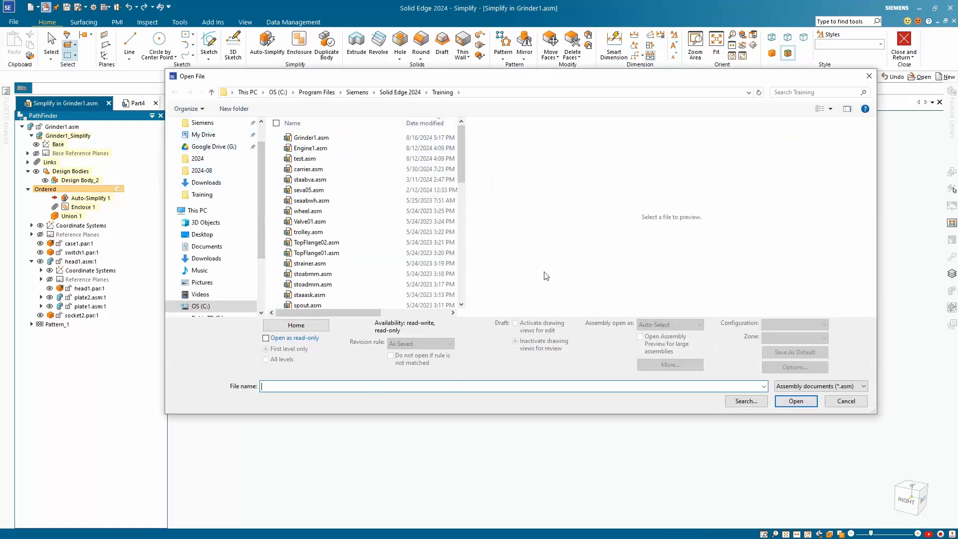
{"action": "left_click", "coordinate": [862, 385]}
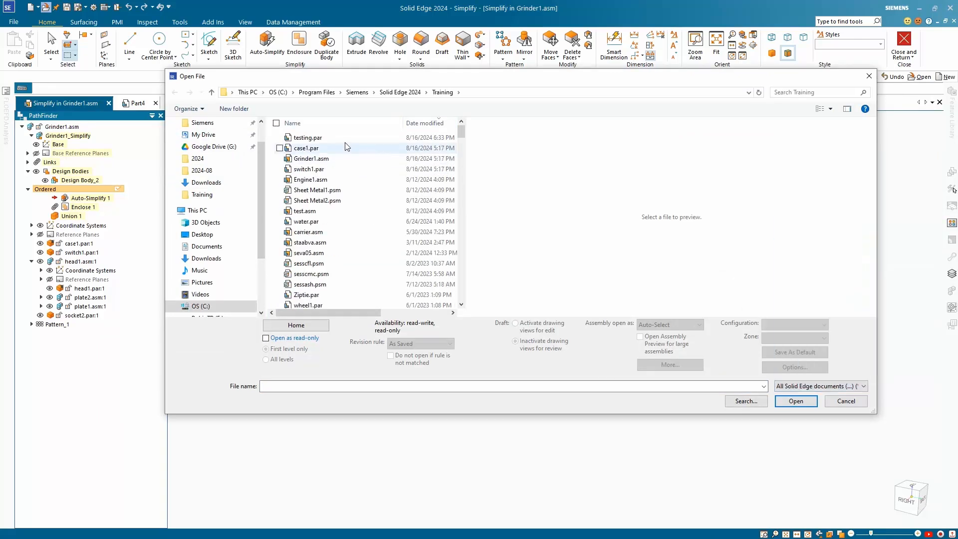
{"action": "left_click", "coordinate": [796, 402]}
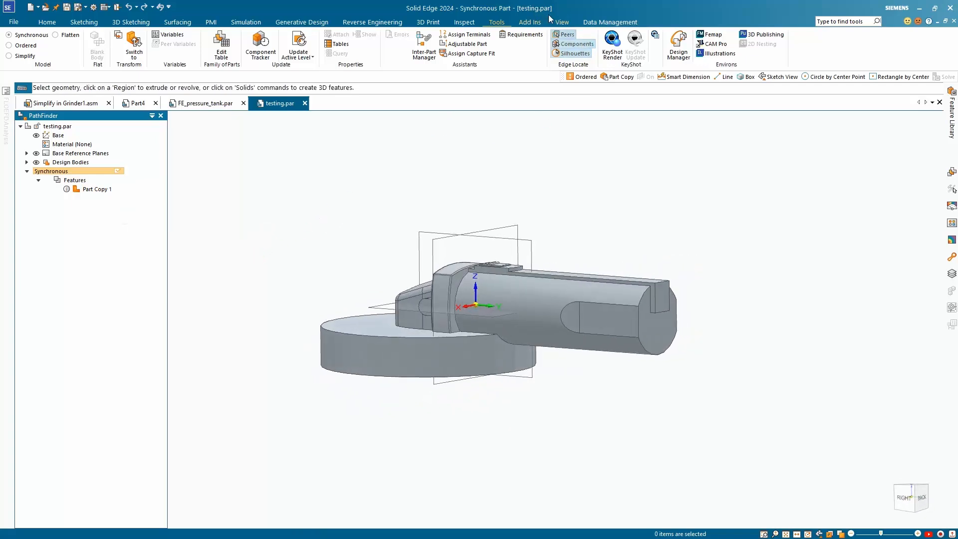
Place clipping planes through the part to reveal a fully solid cross-section
{"action": "left_click", "coordinate": [561, 22]}
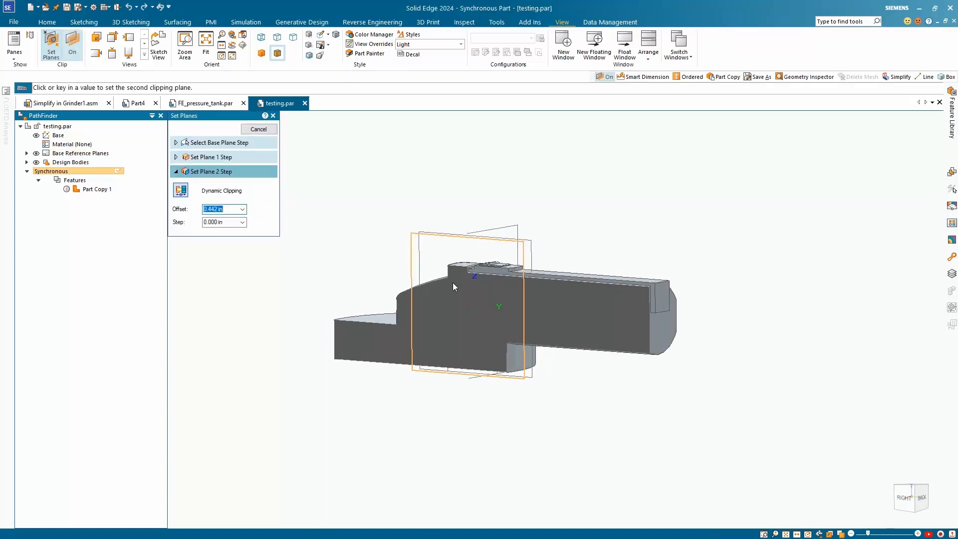
{"action": "left_click", "coordinate": [257, 129]}
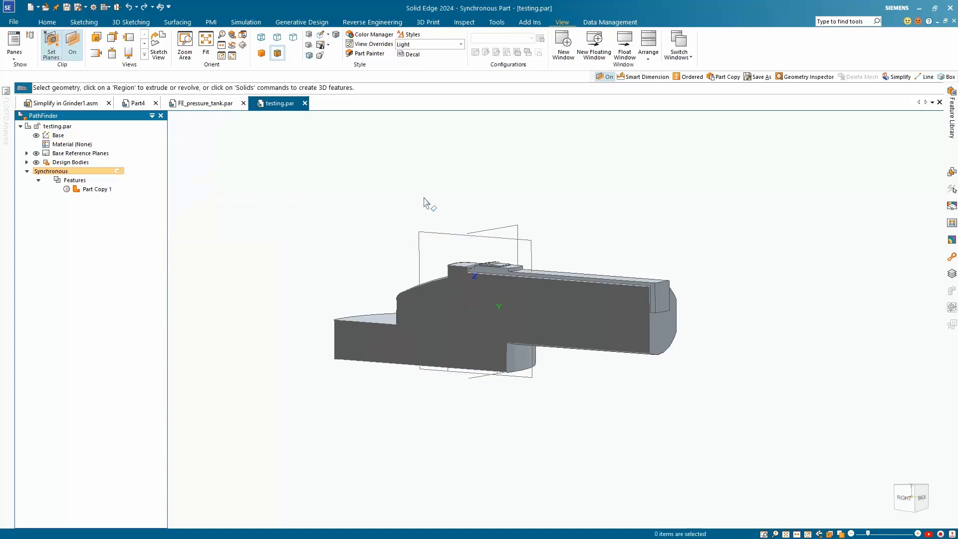
{"action": "mouse_move", "coordinate": [416, 200]}
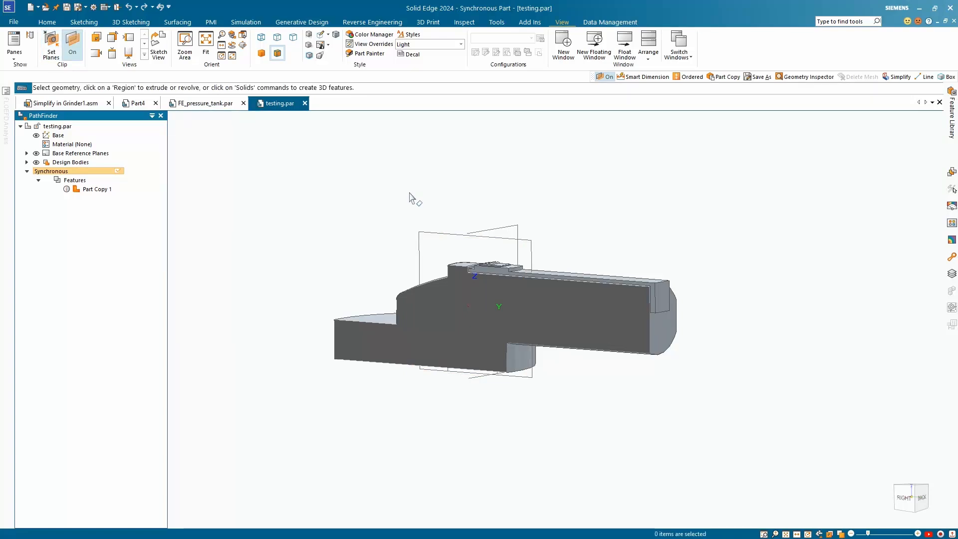